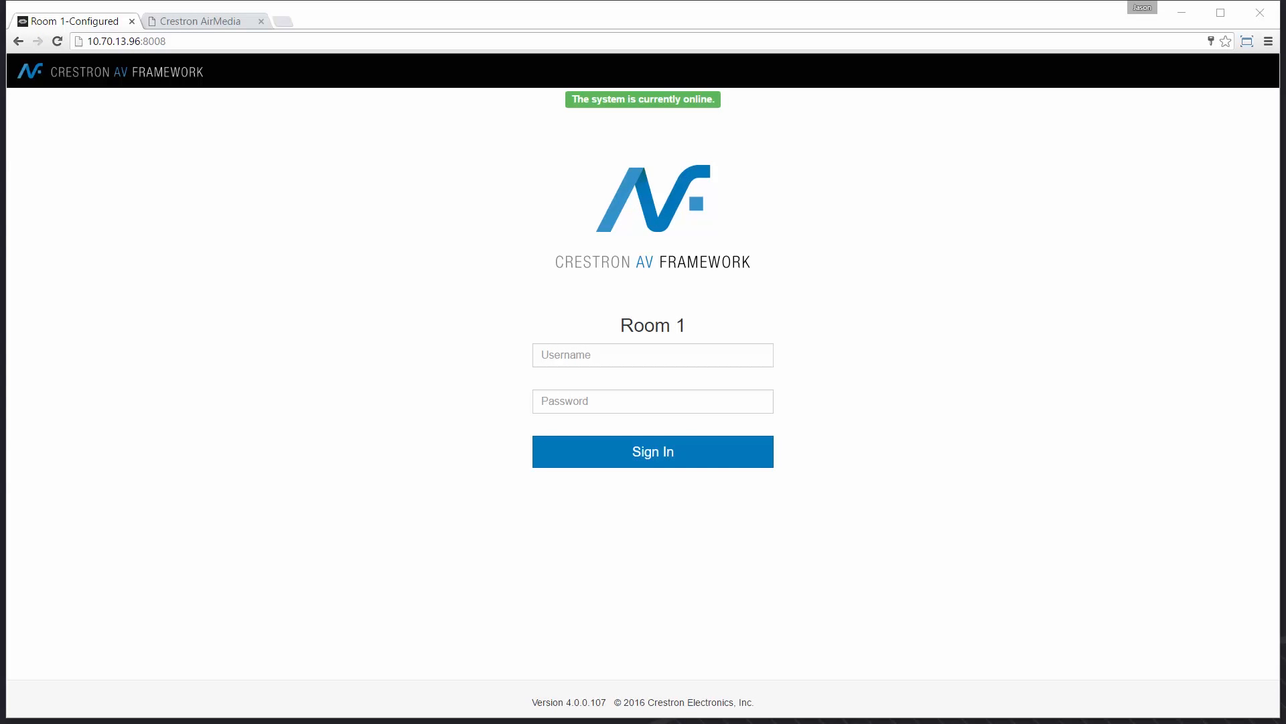
Enter the username admin on the Room 1 sign-in page.
{"action": "left_click", "coordinate": [653, 354]}
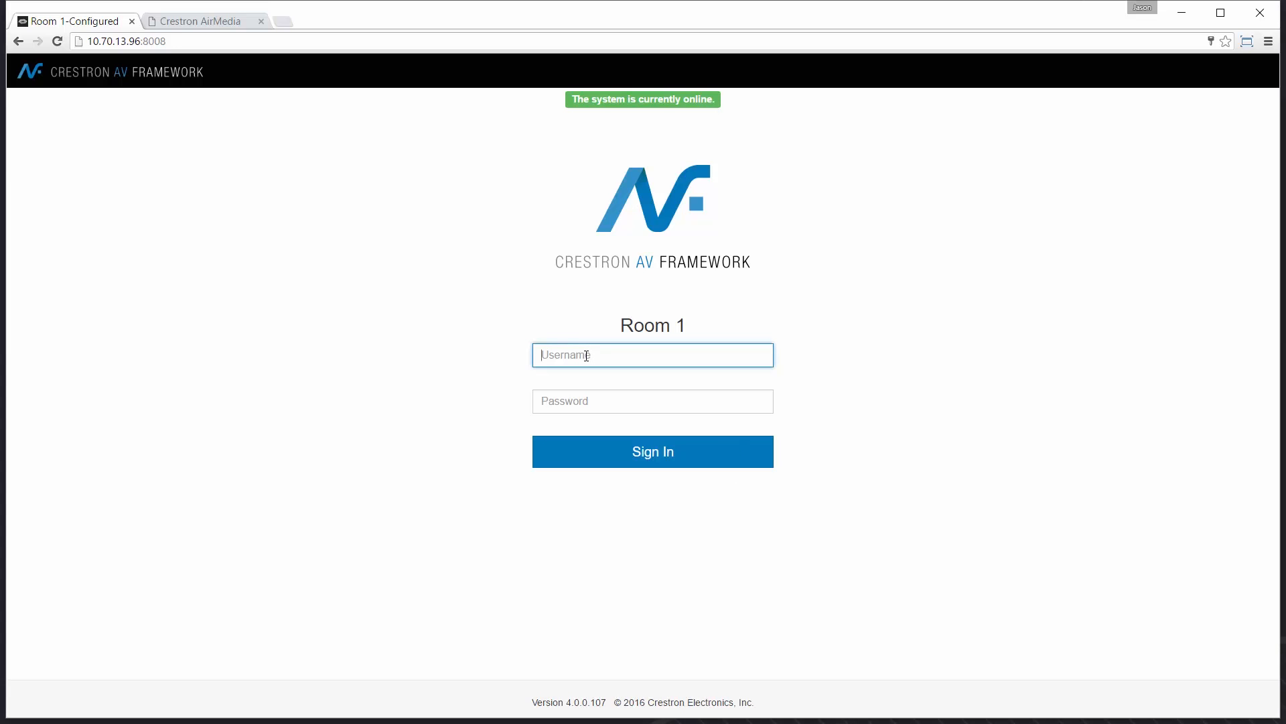
{"action": "type", "text": "admin"}
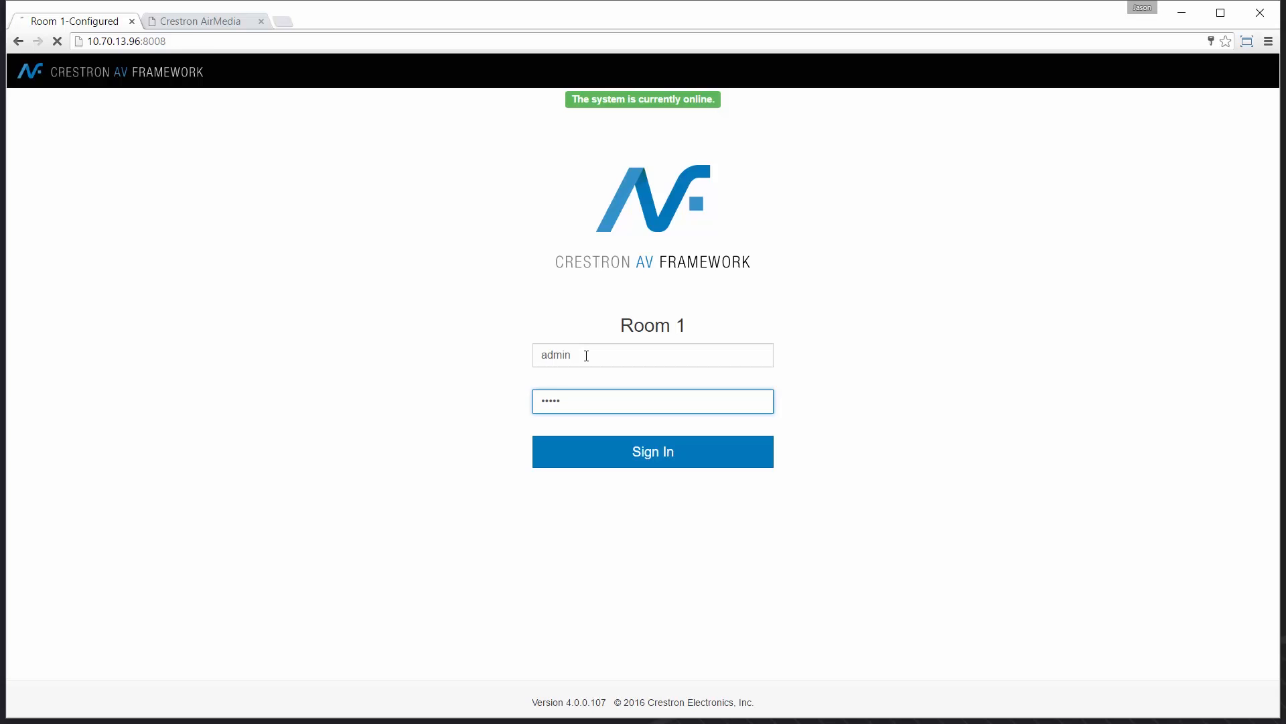
Sign in and review the Status page's Input Channels table, confirming Hdmi7 is online.
{"action": "left_click", "coordinate": [653, 452]}
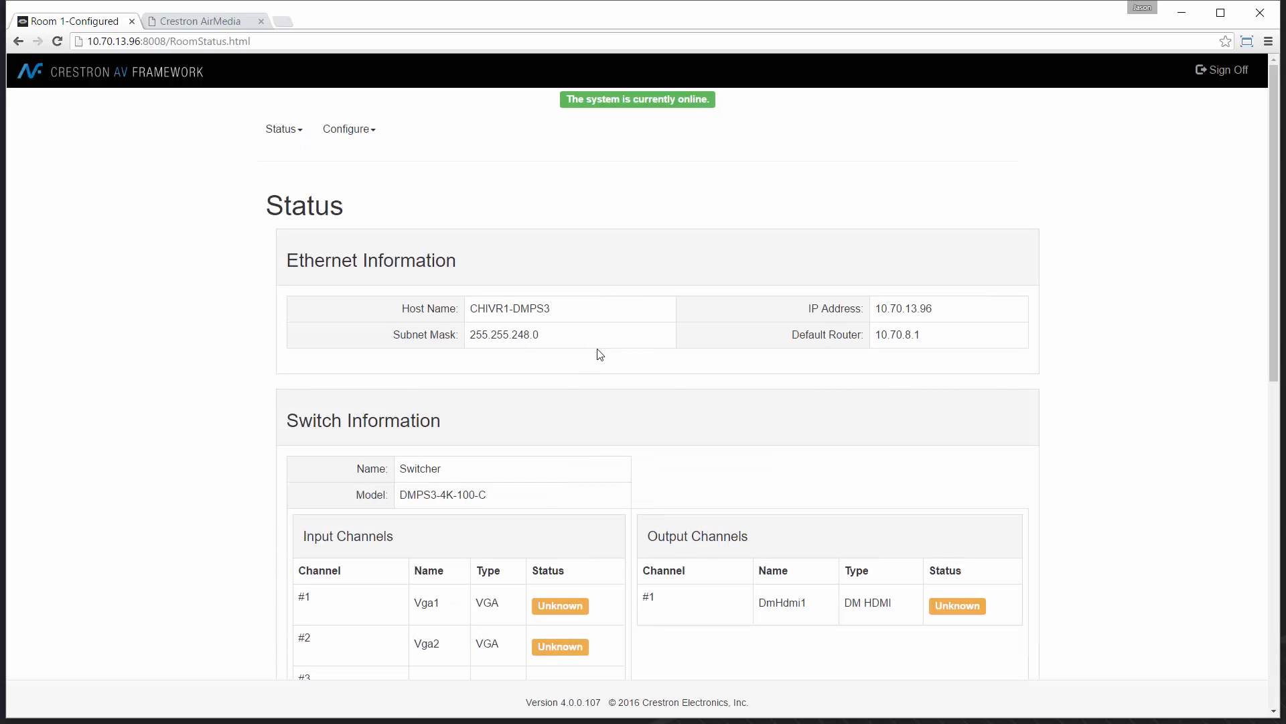
{"action": "scroll", "scroll_direction": "down", "scroll_amount": 3}
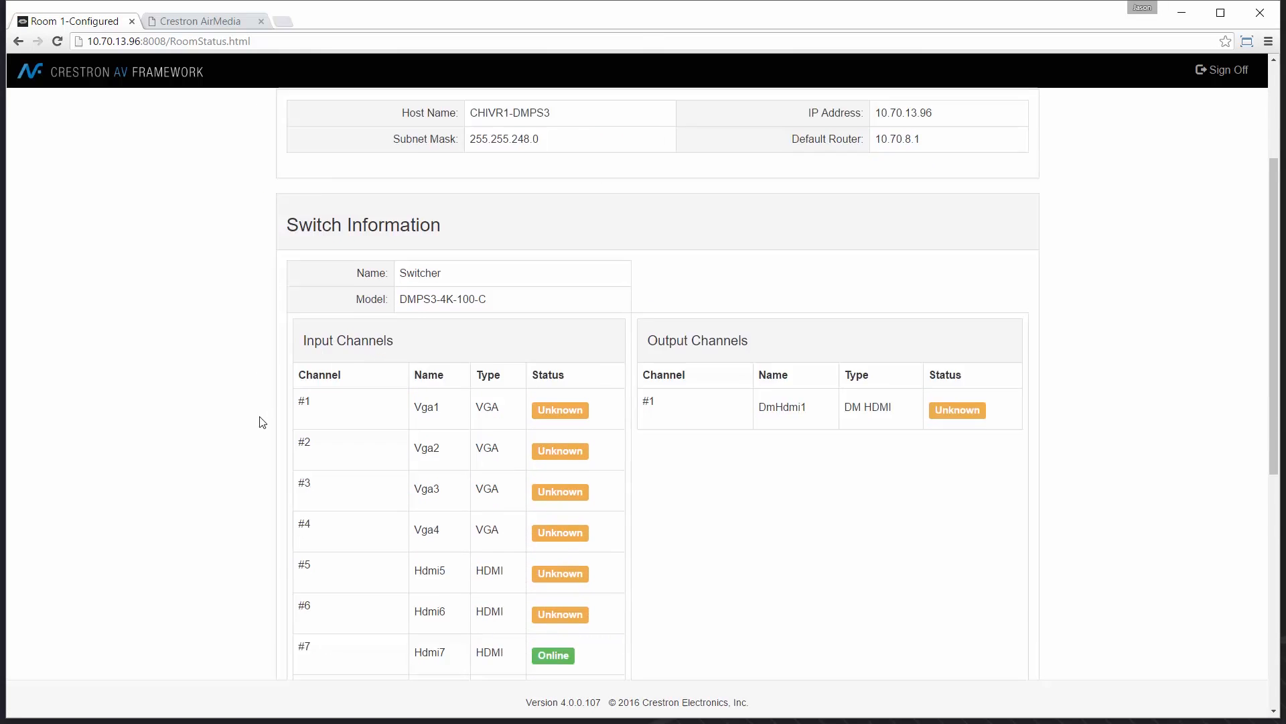
{"action": "scroll", "scroll_direction": "down", "scroll_amount": 3}
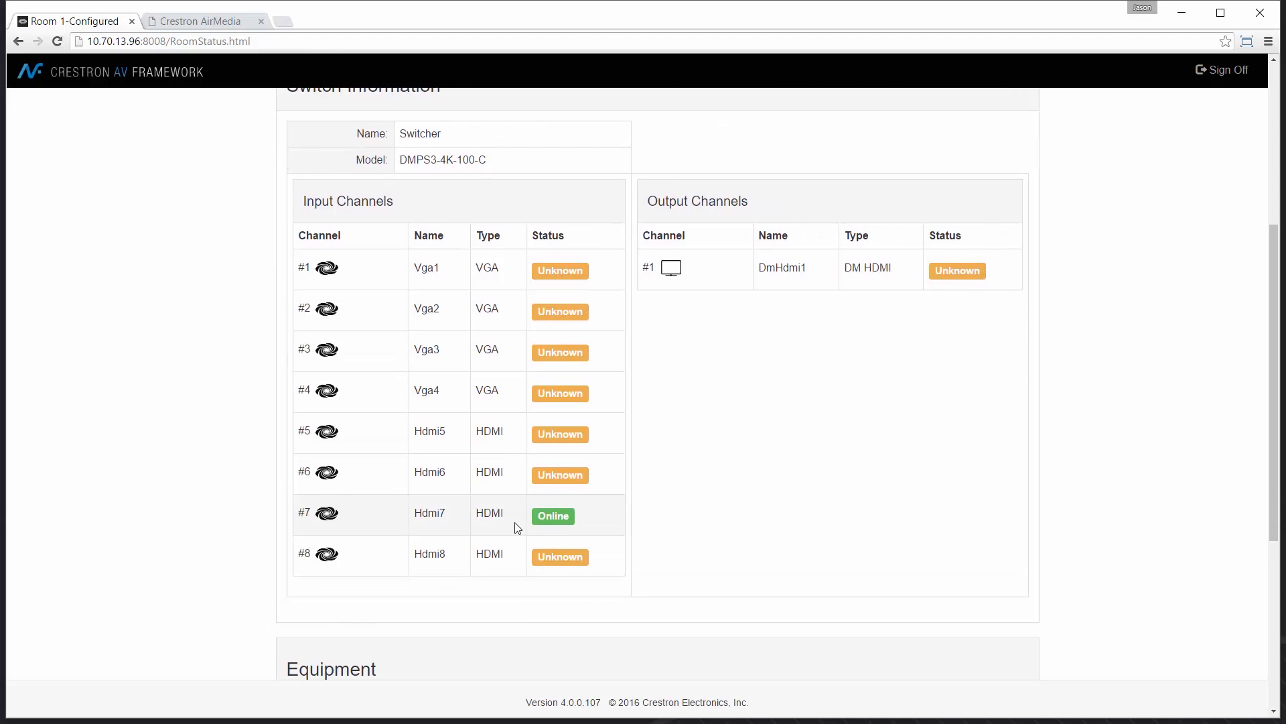
{"action": "scroll", "scroll_direction": "up", "scroll_amount": 3}
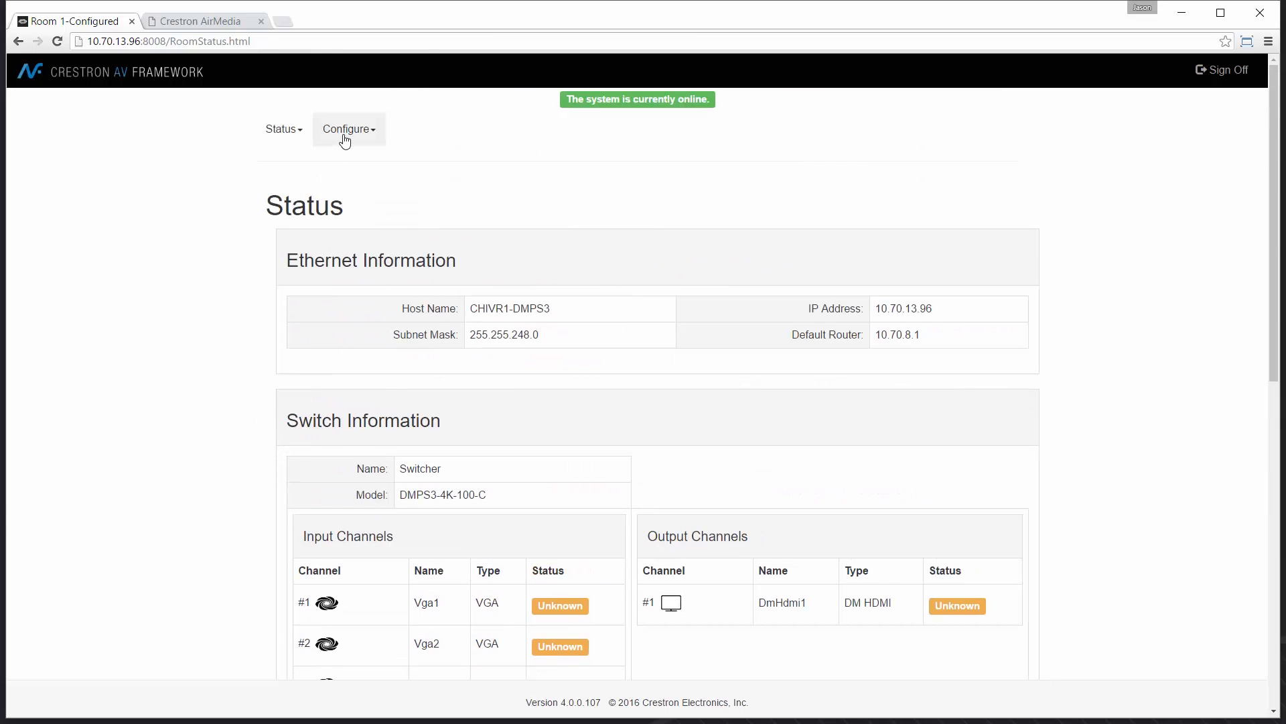
Delete TT-100 Keypad 3 from the Devices configuration list and confirm.
{"action": "left_click", "coordinate": [348, 128]}
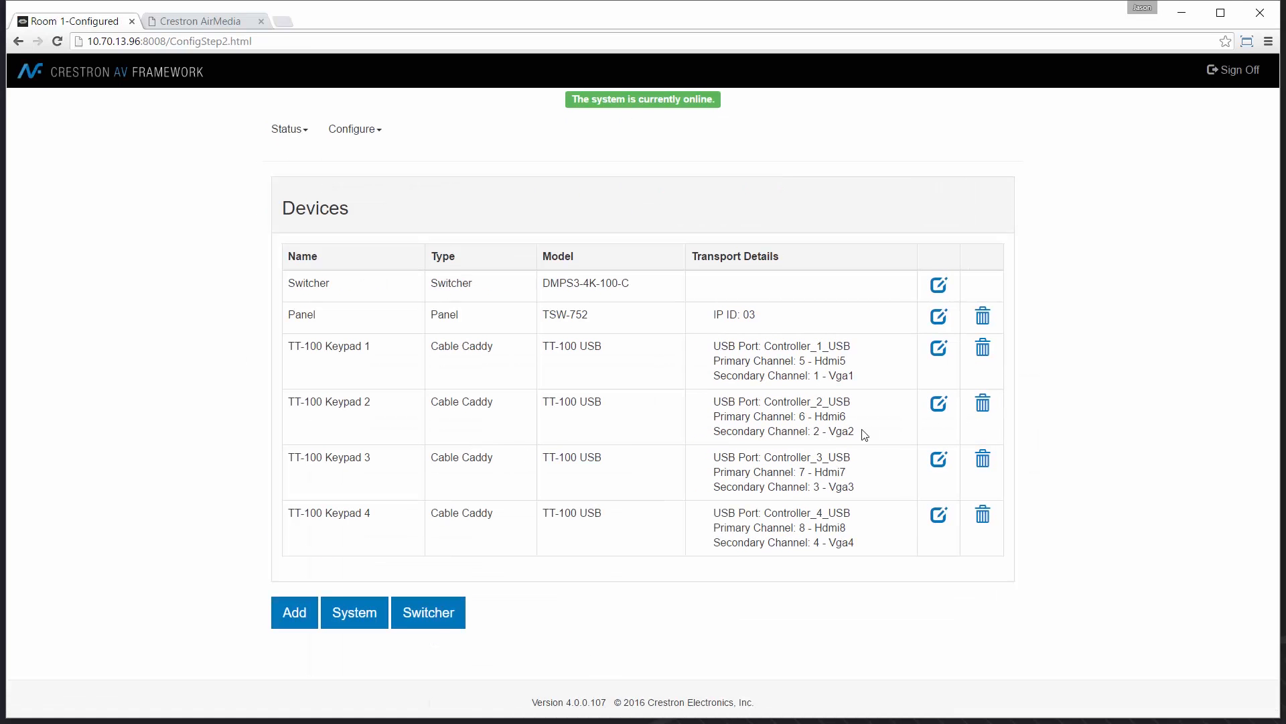
{"action": "mouse_move", "coordinate": [982, 460]}
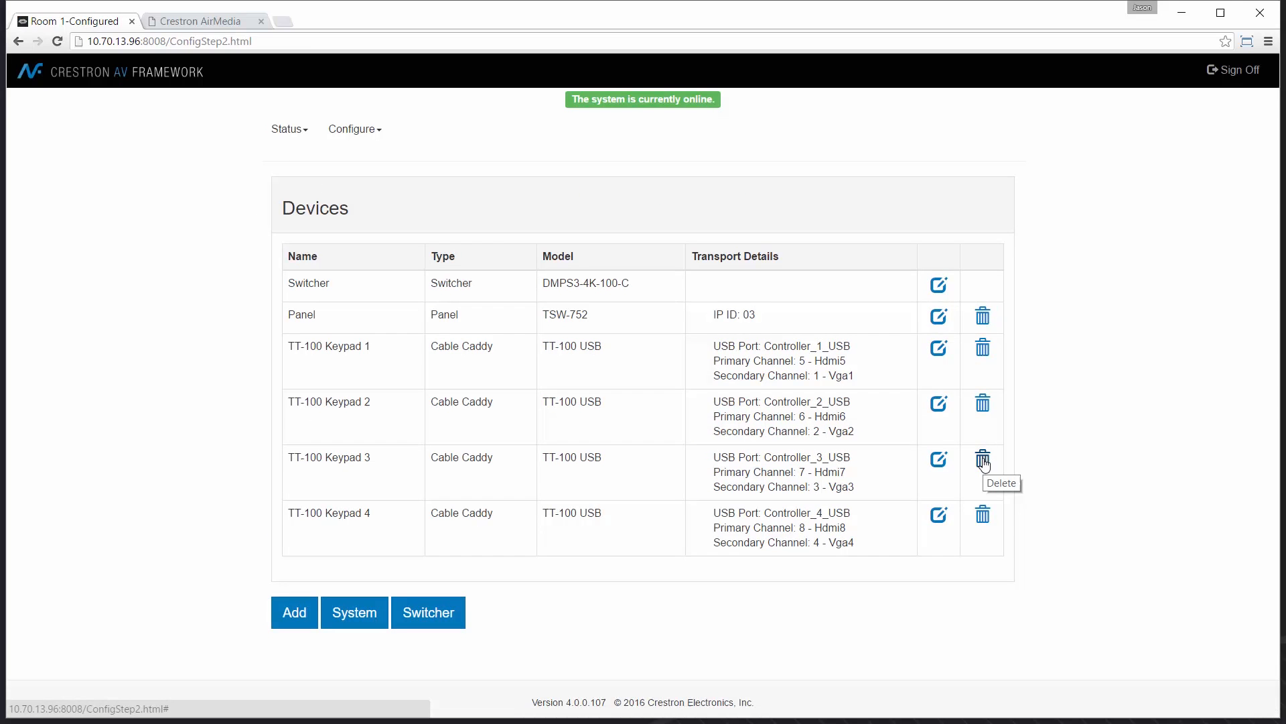
{"action": "left_click", "coordinate": [982, 459]}
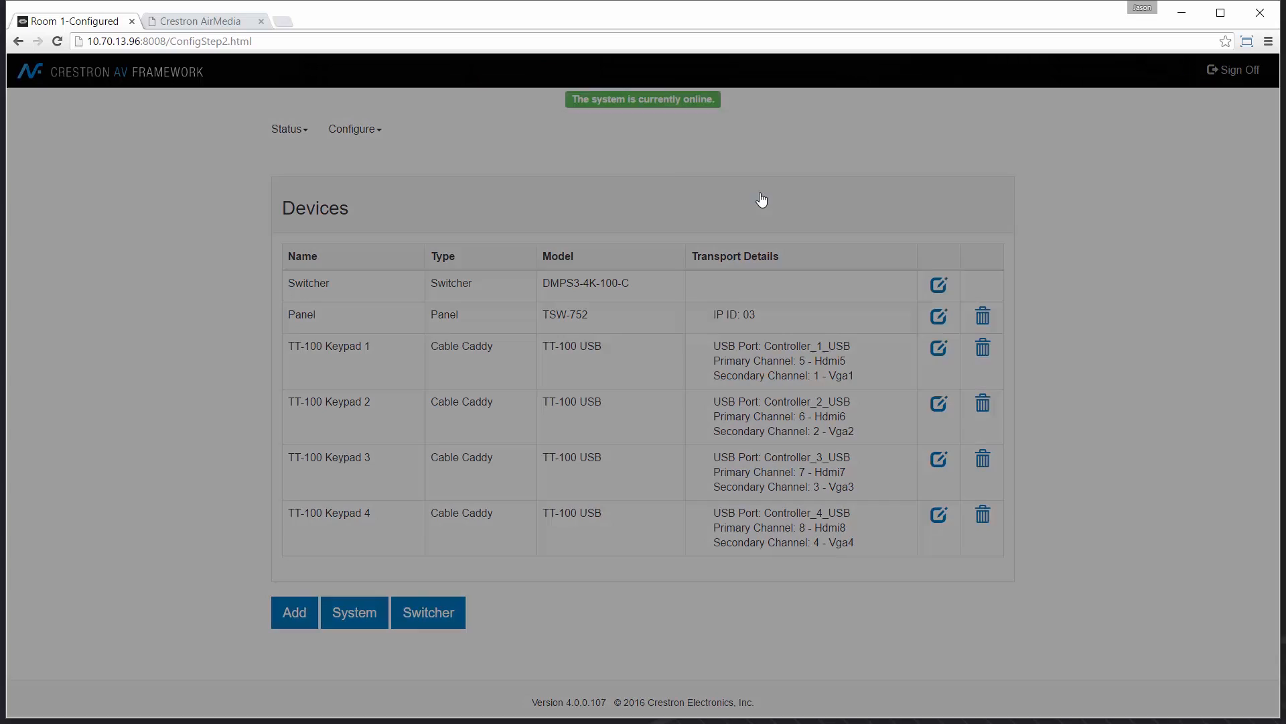
{"action": "left_click", "coordinate": [982, 458]}
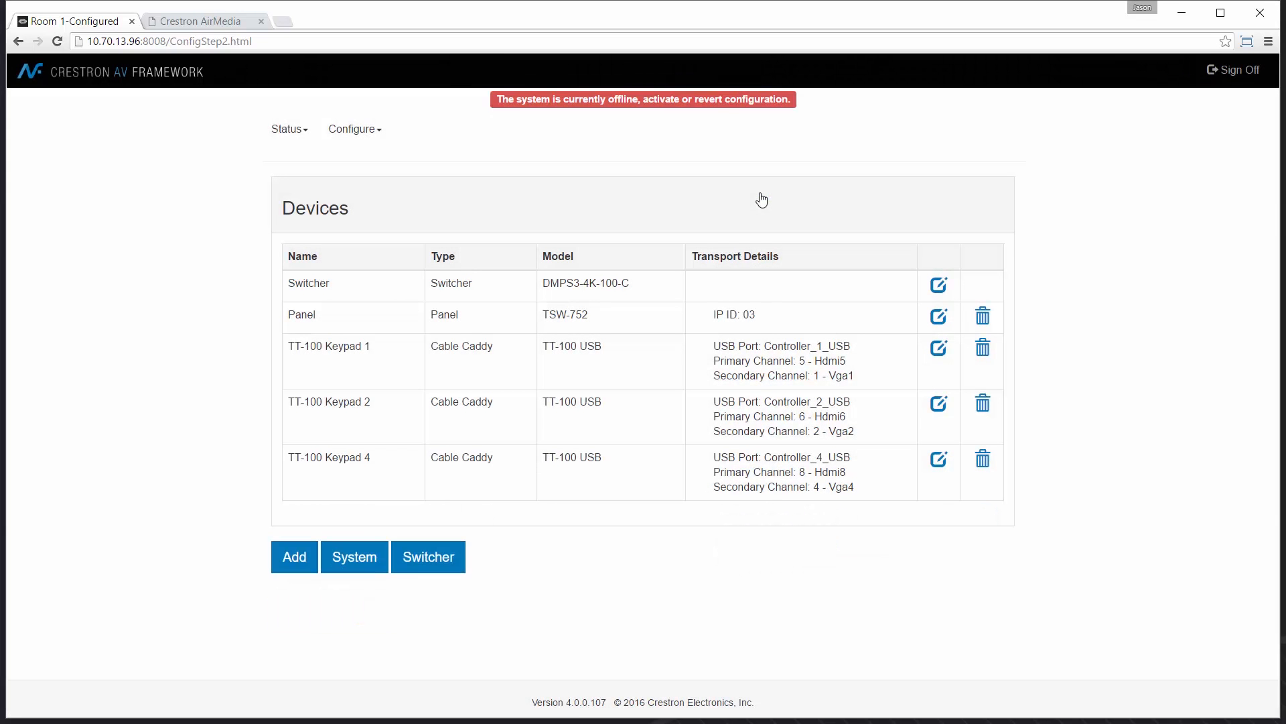
Add an AirMedia device named AM100, model AM-100, IP ID 05, and save it.
{"action": "left_click", "coordinate": [294, 556]}
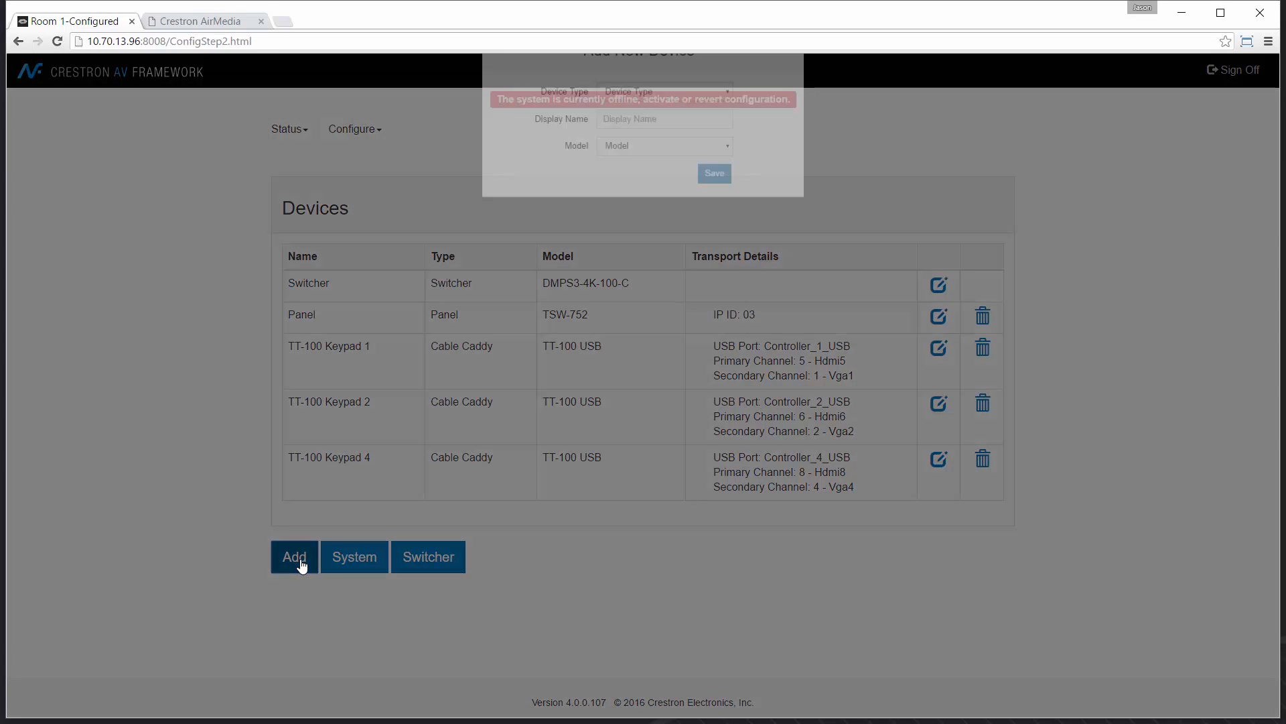
{"action": "left_click", "coordinate": [664, 121]}
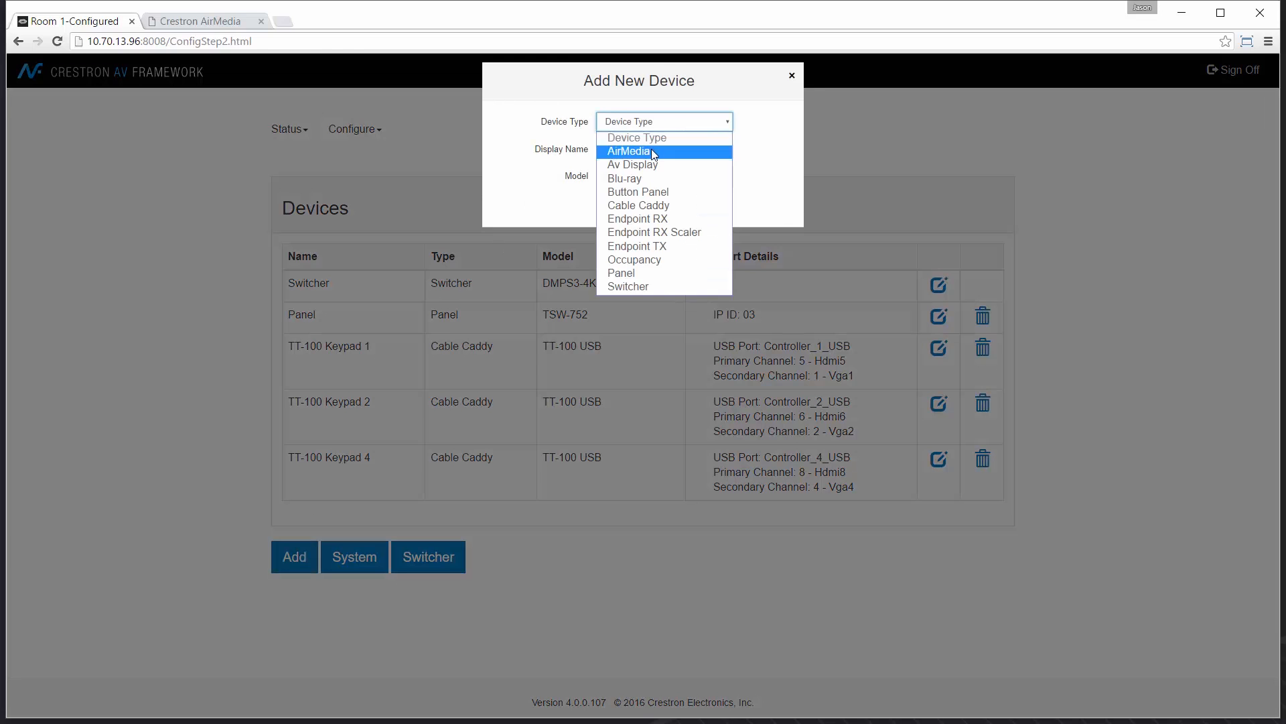
{"action": "left_click", "coordinate": [630, 151]}
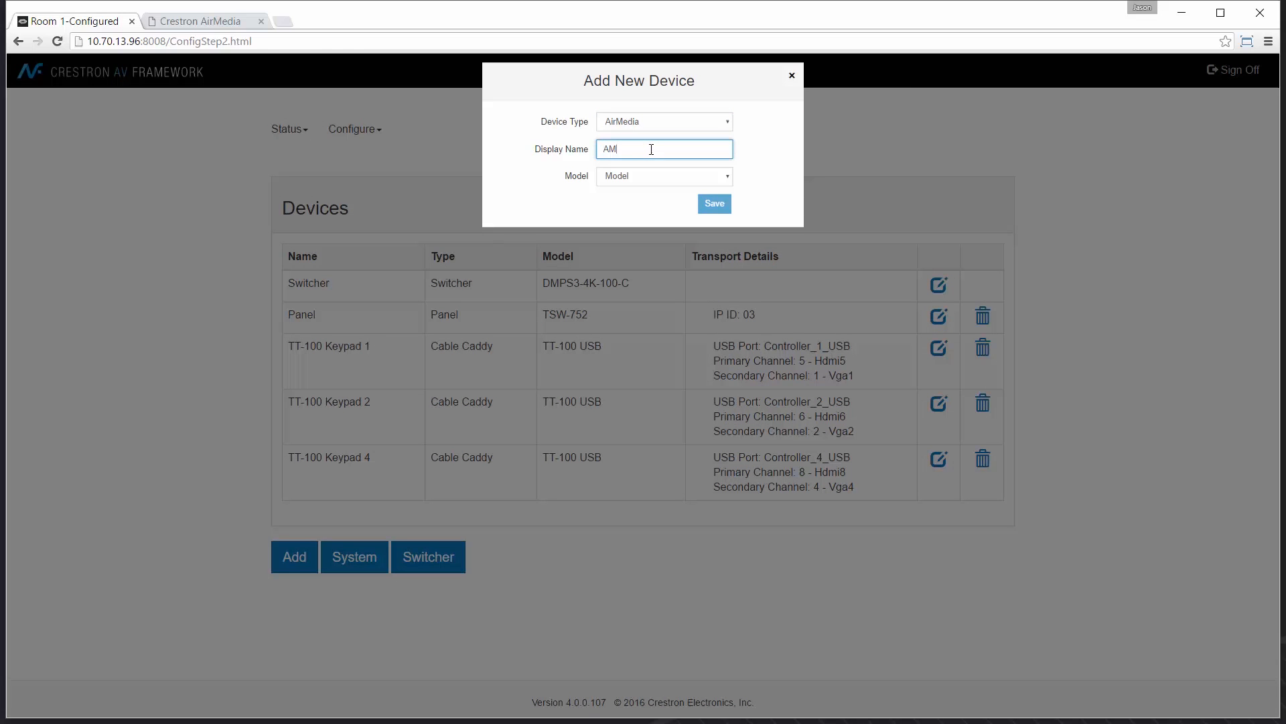
{"action": "type", "text": "100"}
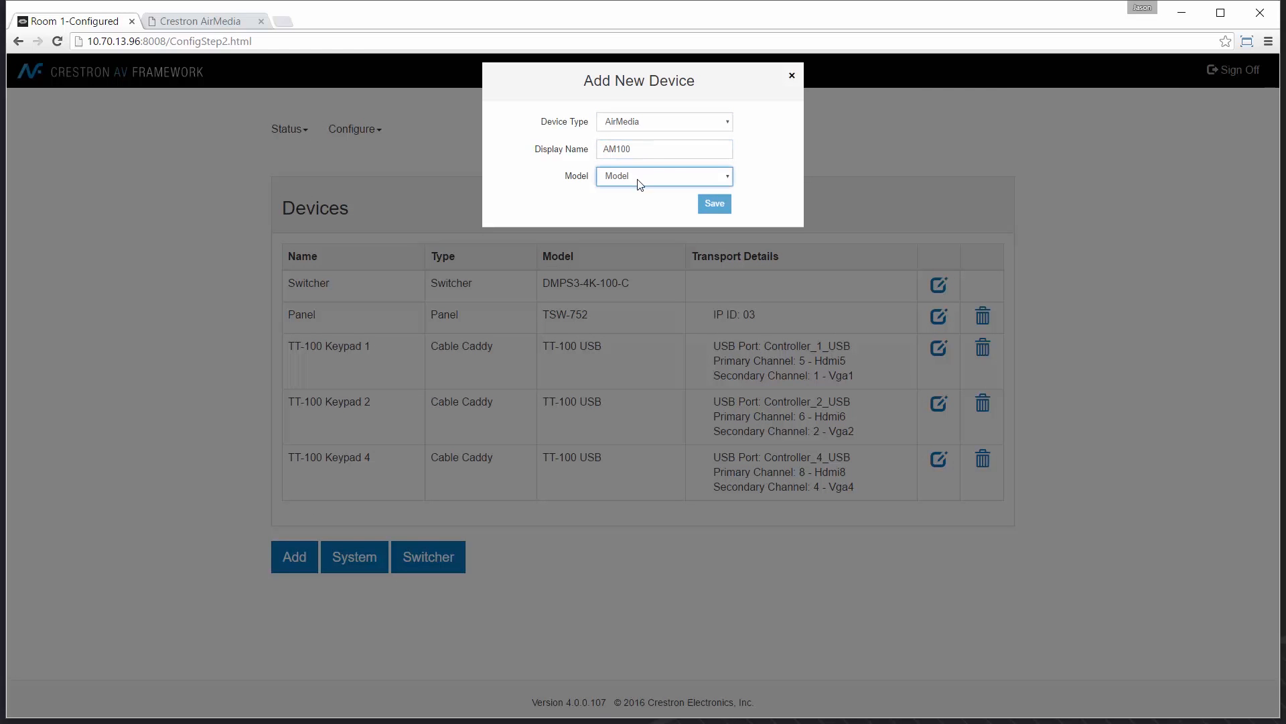
{"action": "left_click", "coordinate": [662, 176]}
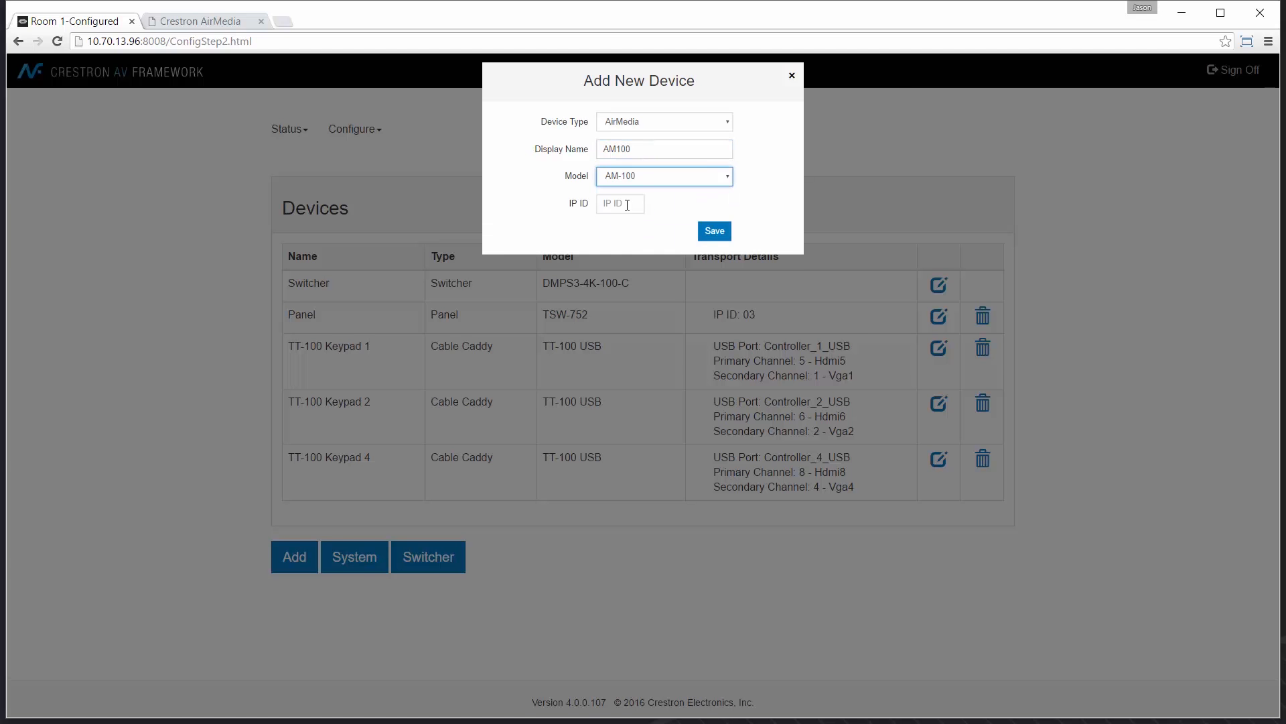
{"action": "type", "text": "05"}
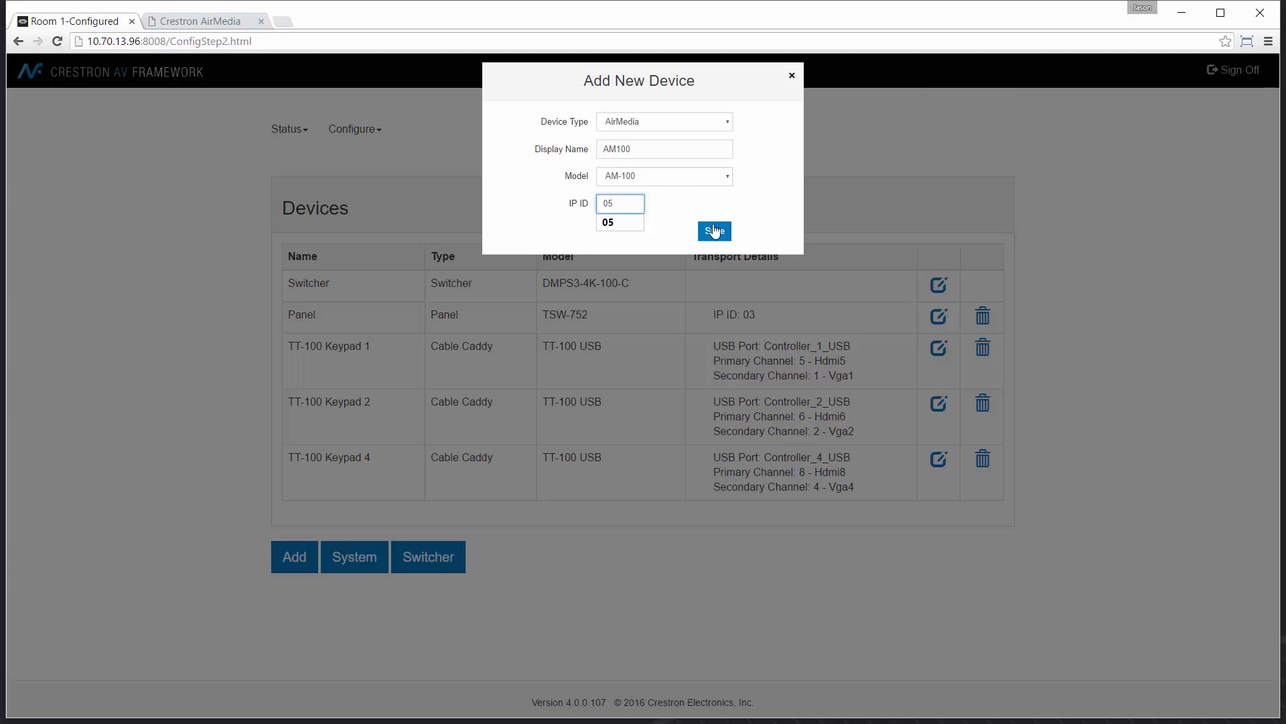
{"action": "left_click", "coordinate": [713, 230]}
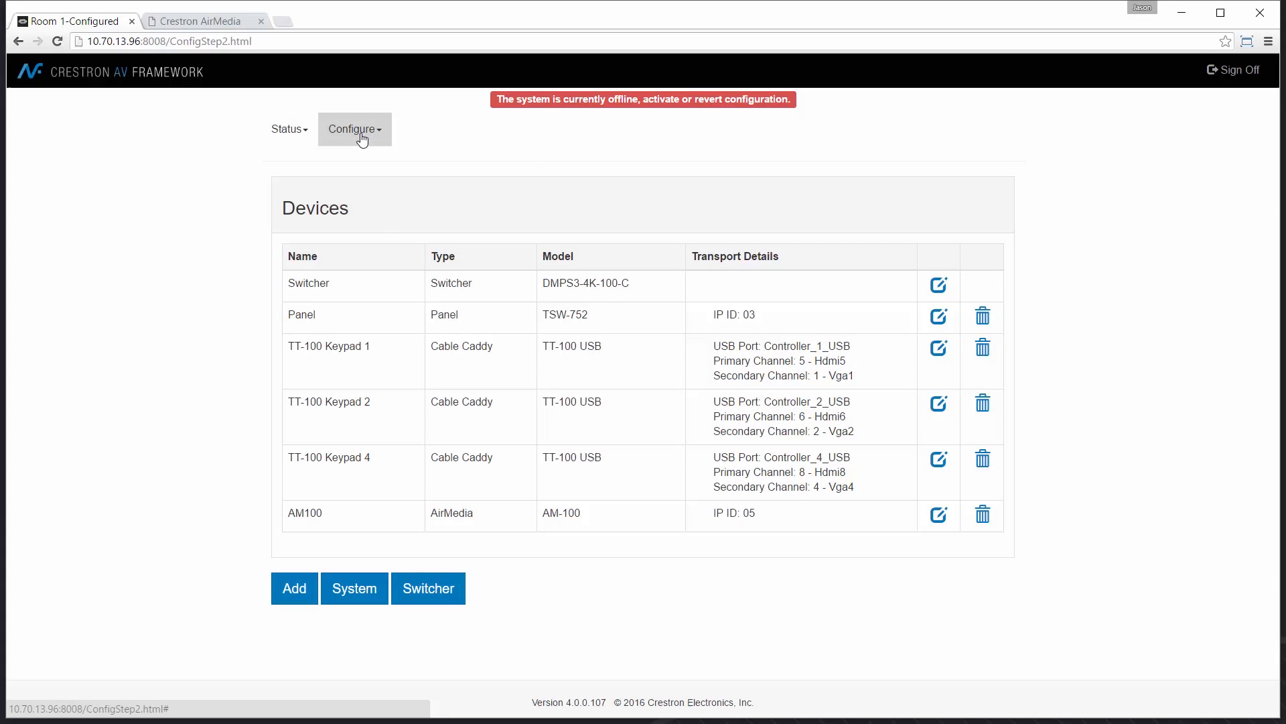
Assign AM100 to input 7 and make it the default enabled source.
{"action": "left_click", "coordinate": [427, 588]}
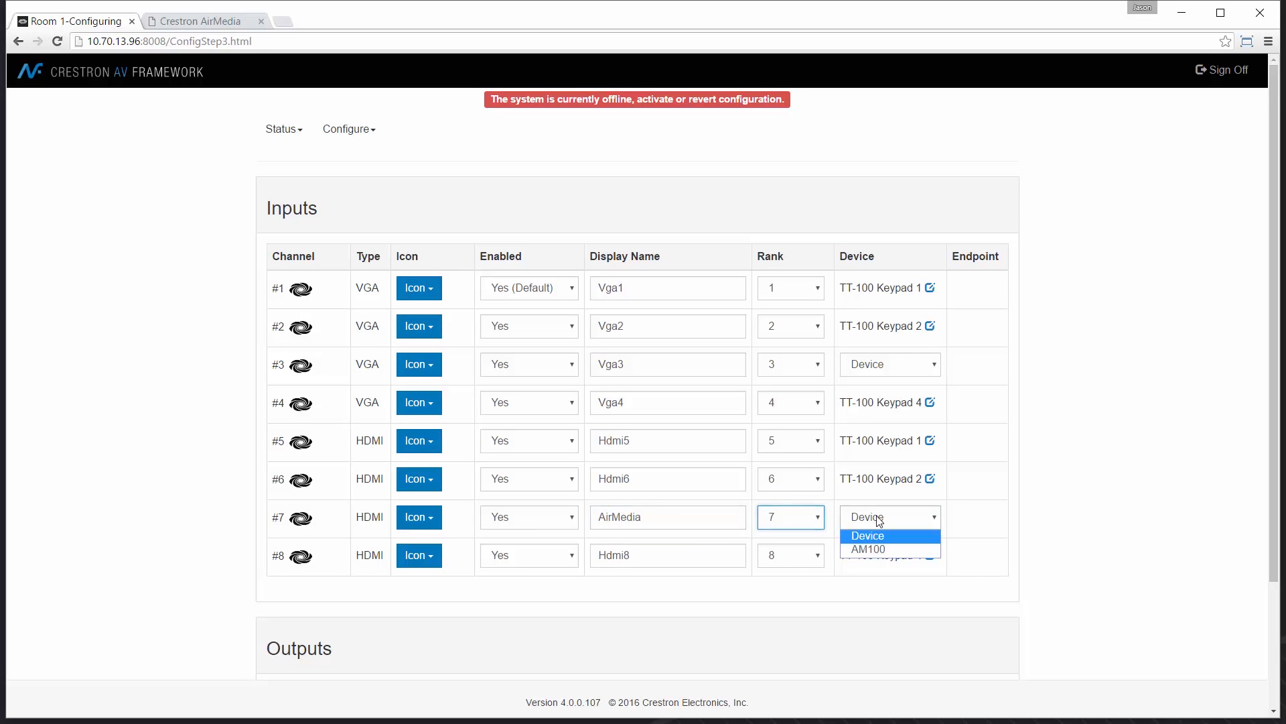
{"action": "left_click", "coordinate": [866, 550]}
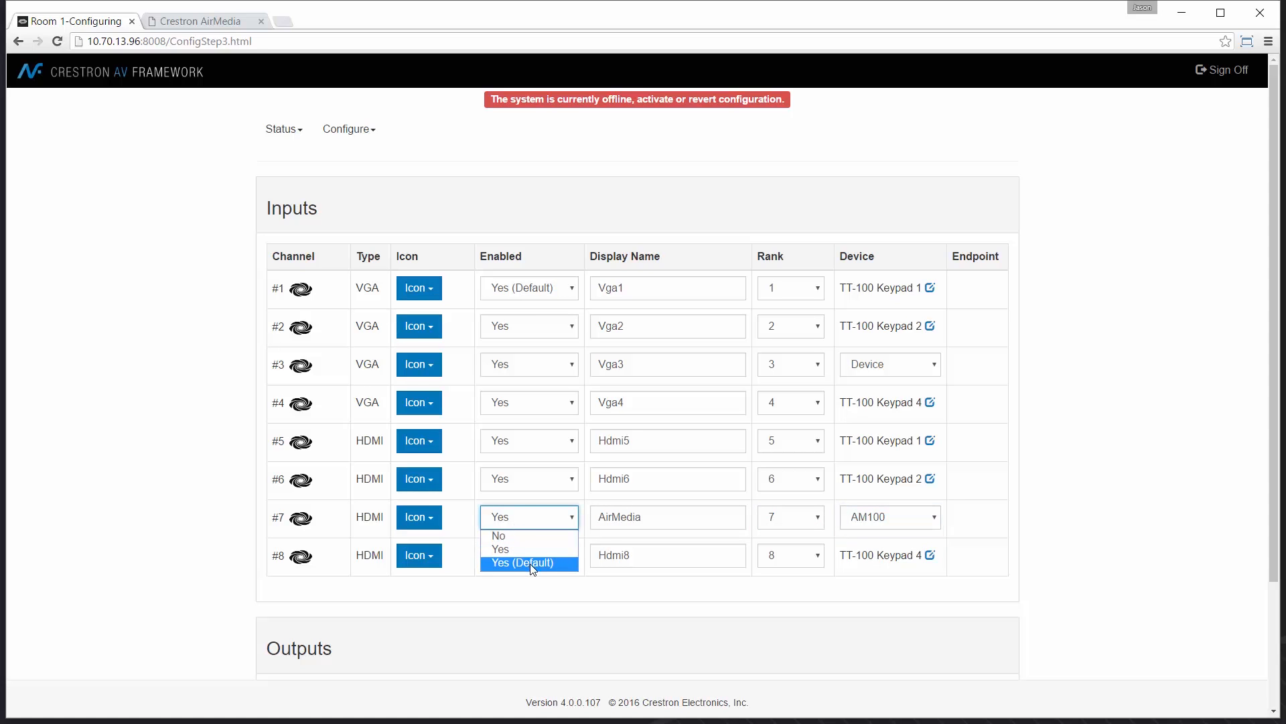
{"action": "left_click", "coordinate": [530, 563]}
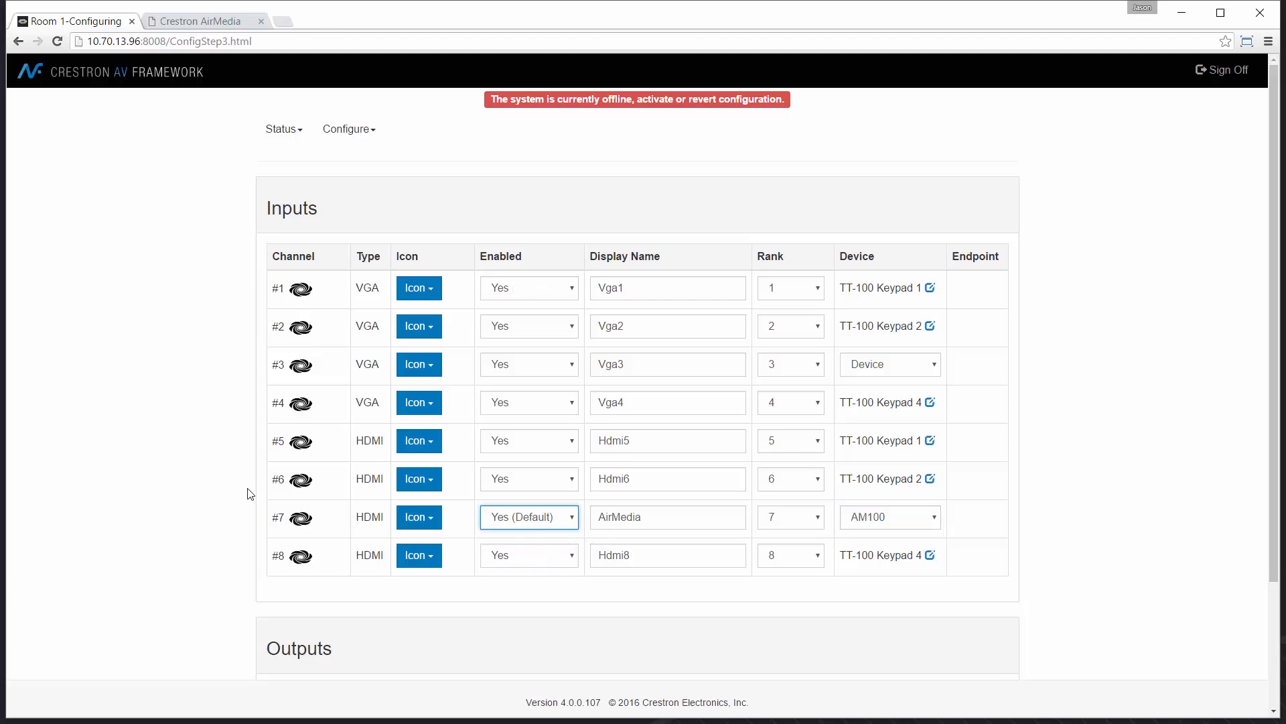
{"action": "scroll", "scroll_direction": "down", "scroll_amount": 3}
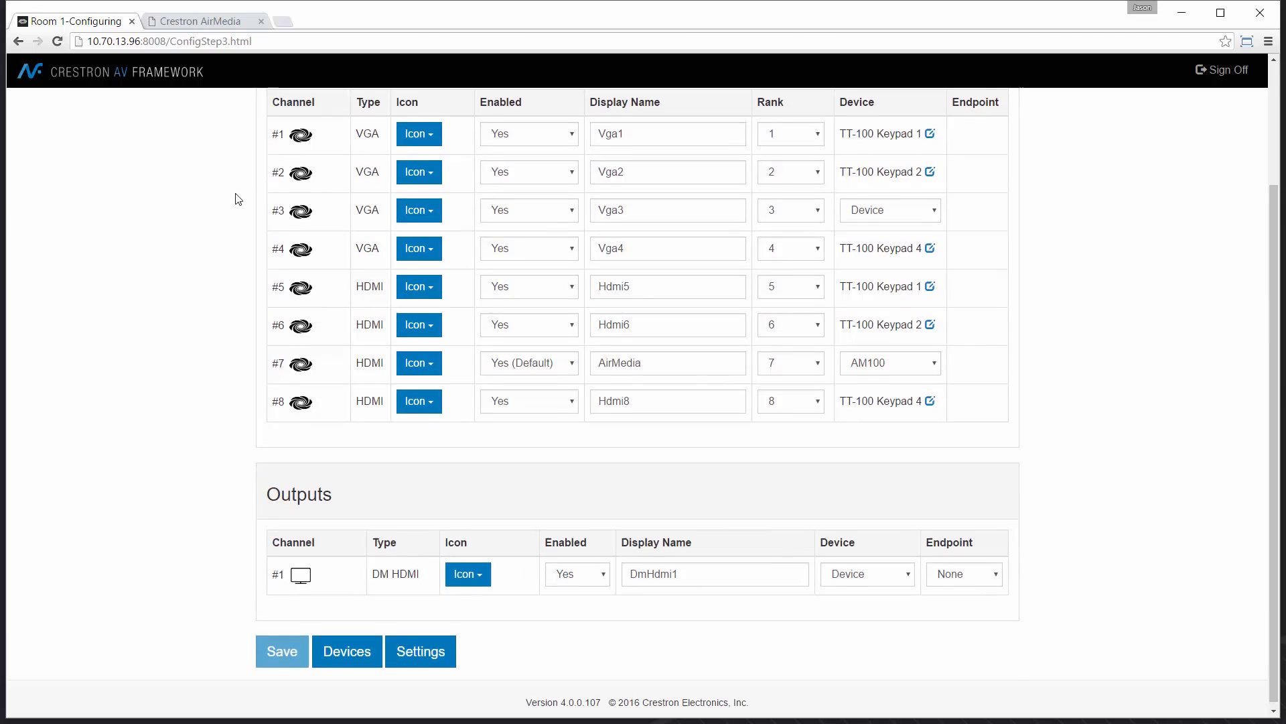
Activate the edited room configuration and confirm the warning.
{"action": "left_click", "coordinate": [282, 651]}
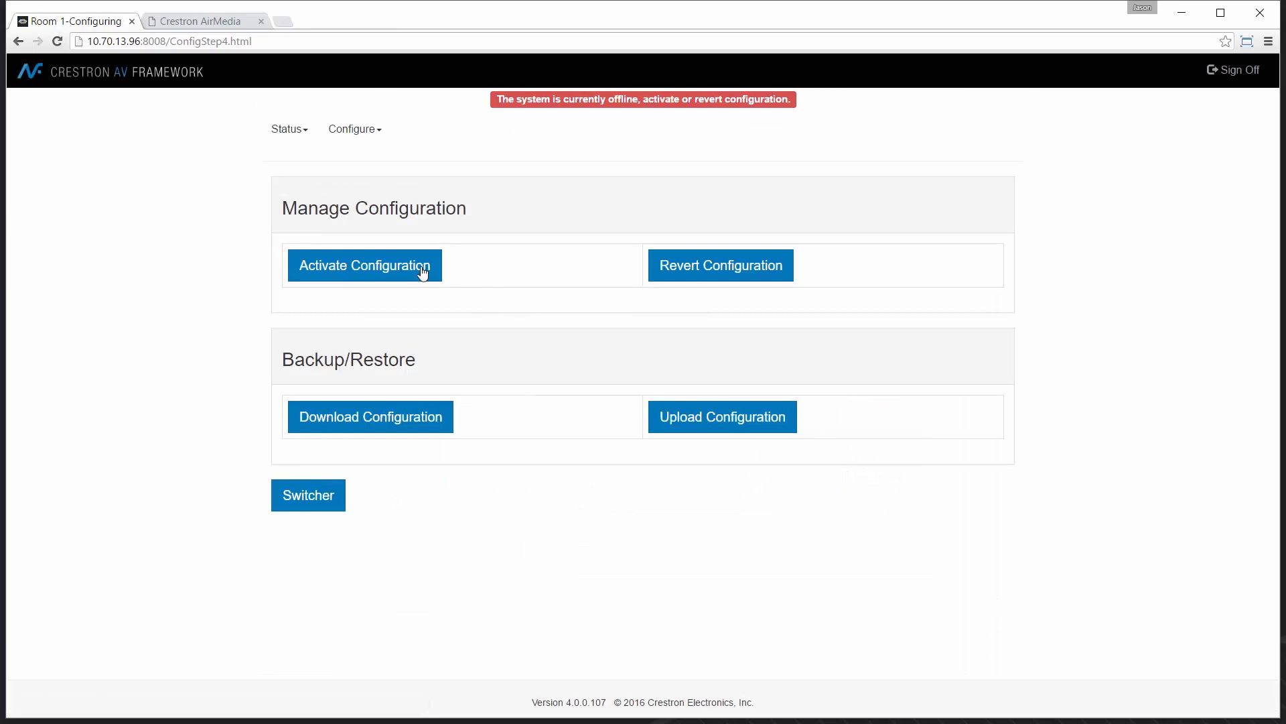
{"action": "left_click", "coordinate": [363, 265]}
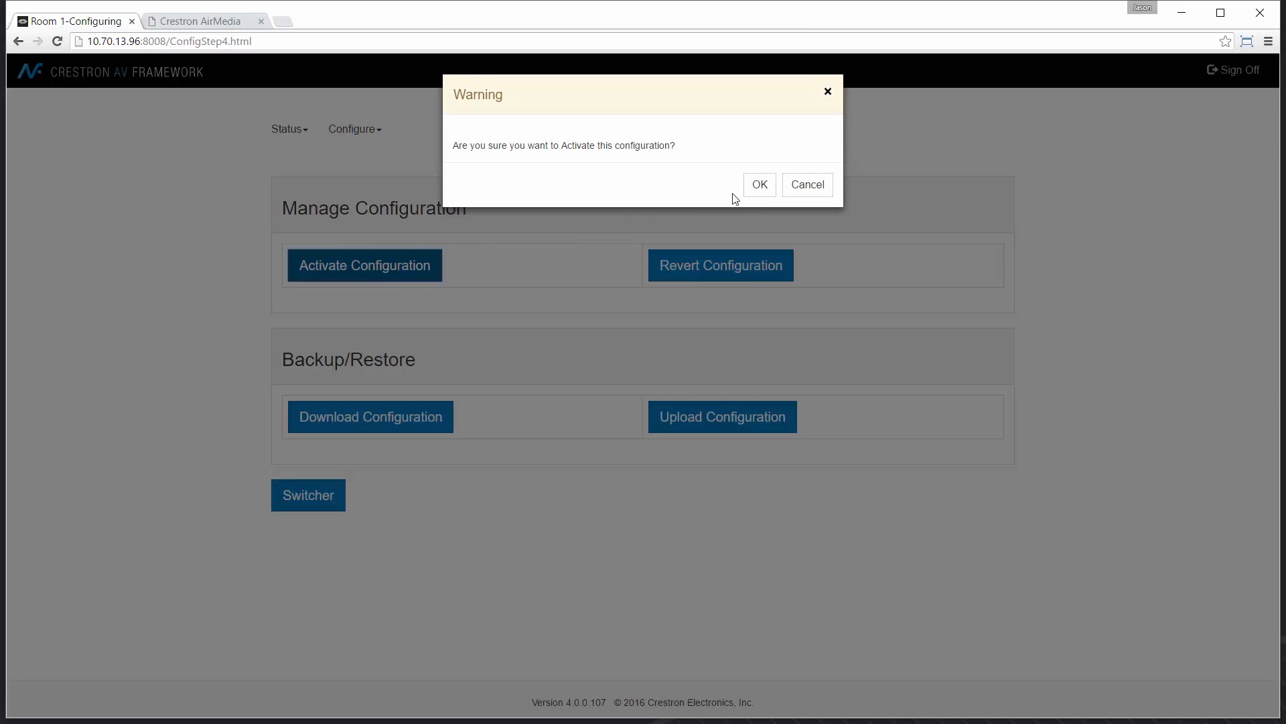
{"action": "left_click", "coordinate": [759, 184]}
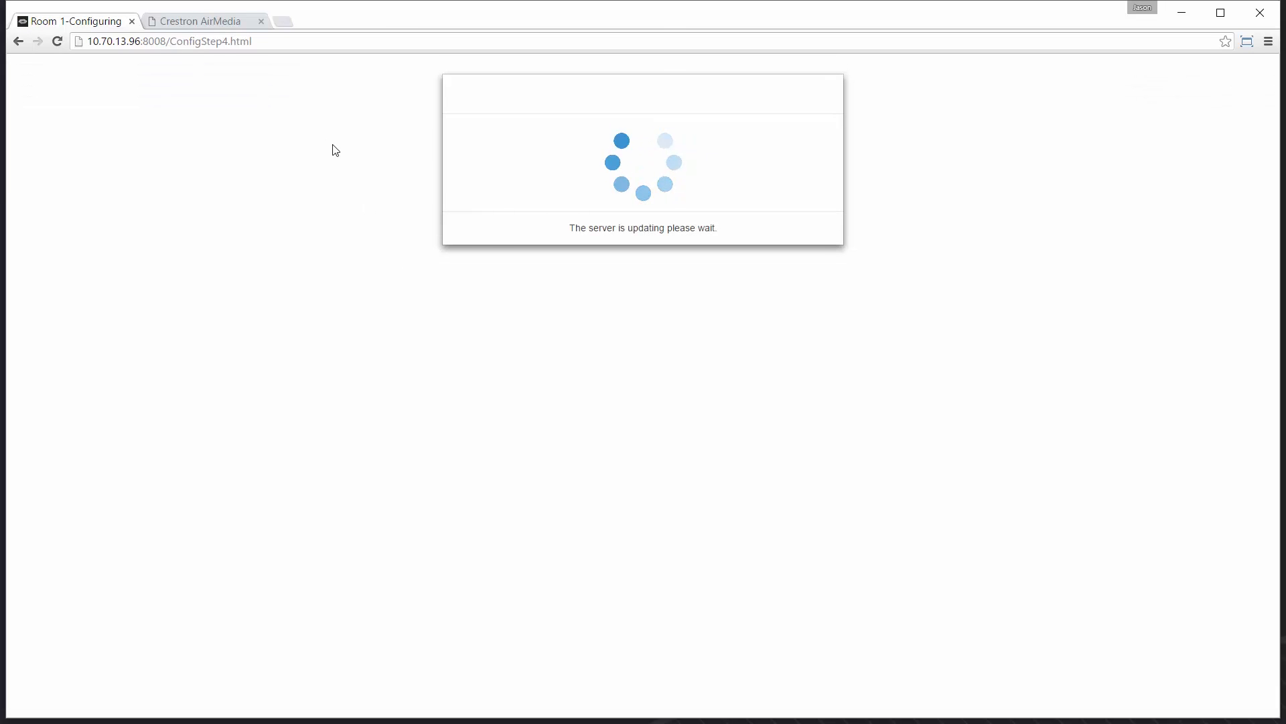
{"action": "mouse_move", "coordinate": [201, 20]}
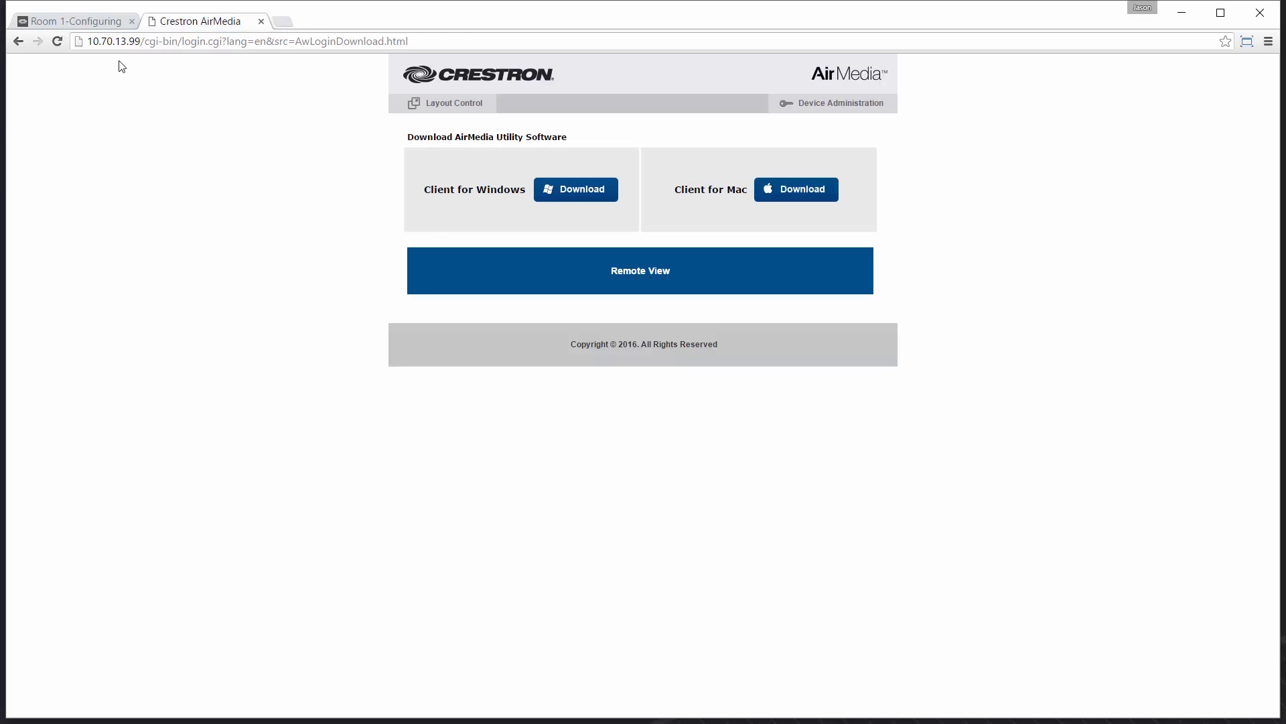
{"action": "mouse_move", "coordinate": [584, 76]}
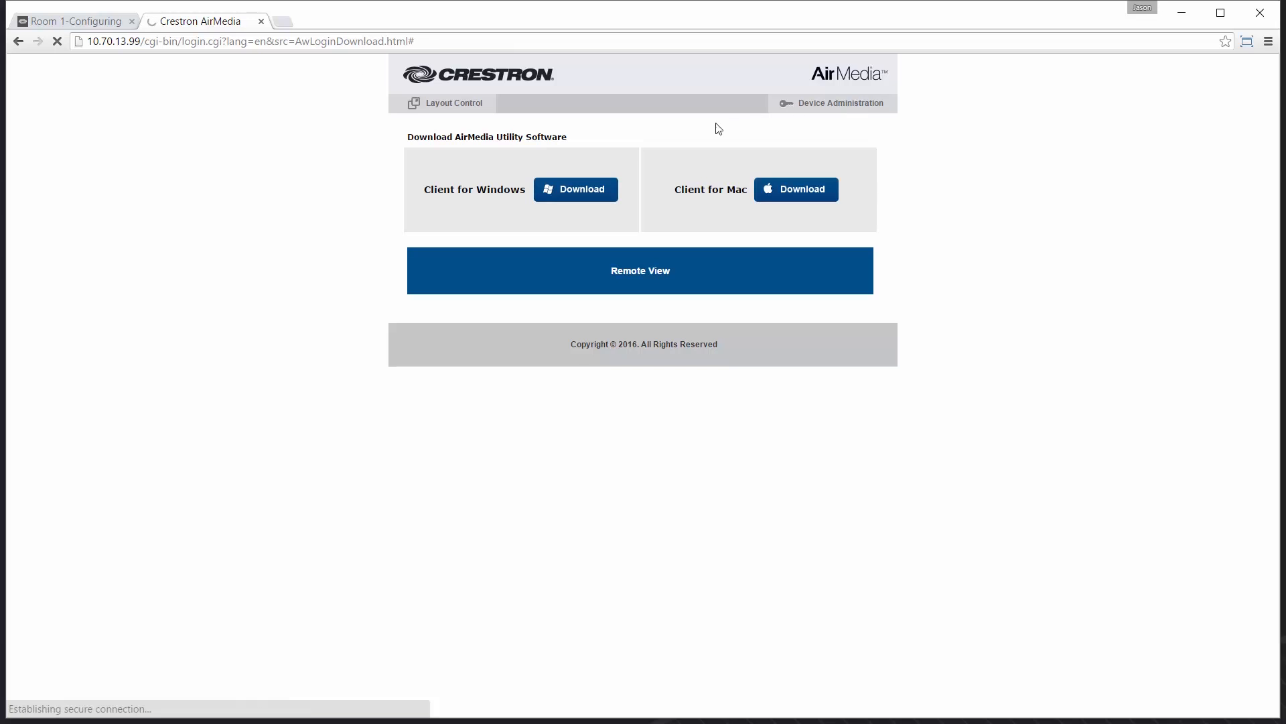
Sign in to the AirMedia unit's device administration and go to Crestron Services Setup.
{"action": "left_click", "coordinate": [837, 103]}
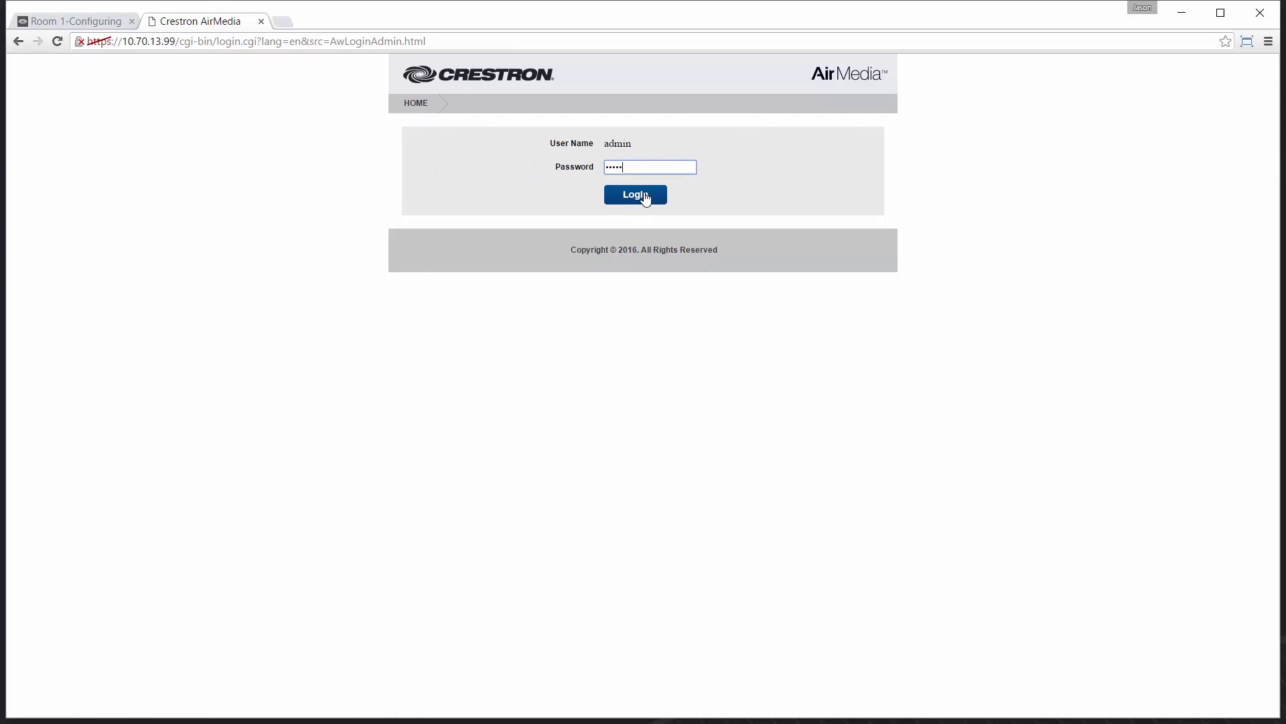
{"action": "left_click", "coordinate": [635, 194]}
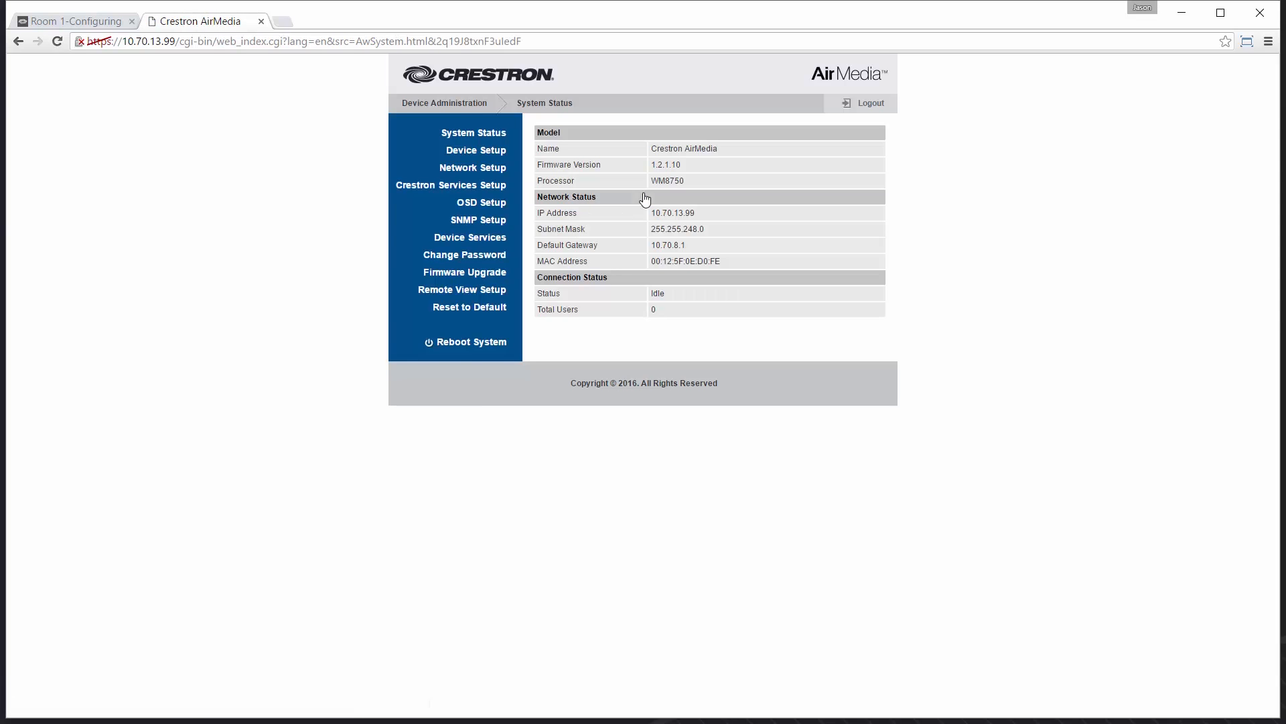
{"action": "mouse_move", "coordinate": [458, 190]}
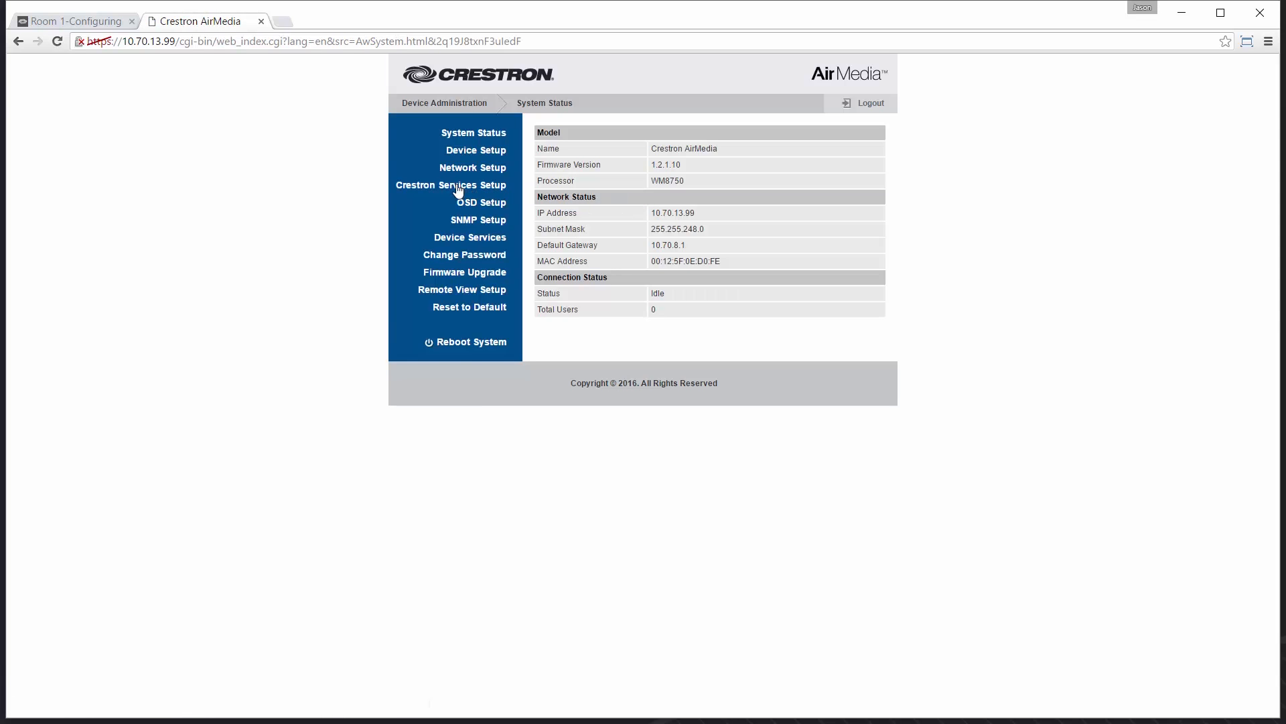
{"action": "left_click", "coordinate": [450, 185]}
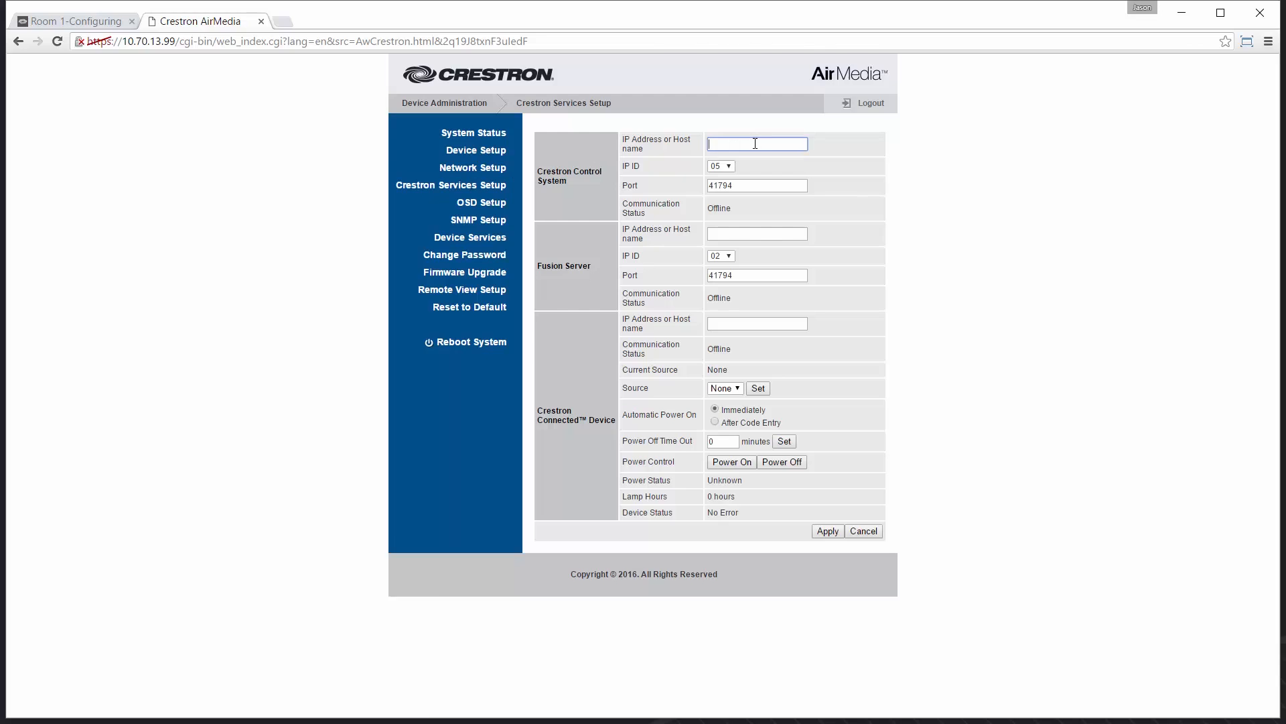
Set the control system IP address to 10.70.13.96, apply it and reboot the unit.
{"action": "type", "text": "10.7"}
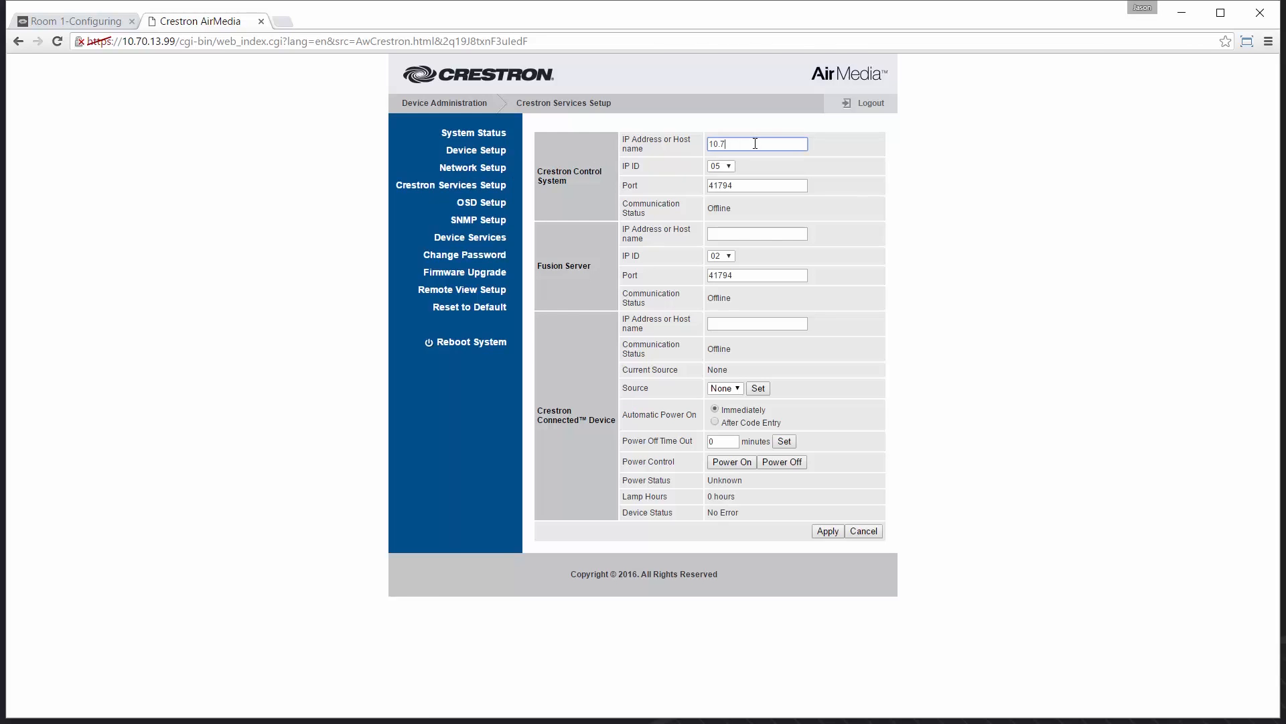
{"action": "type", "text": "0.70.13.9"}
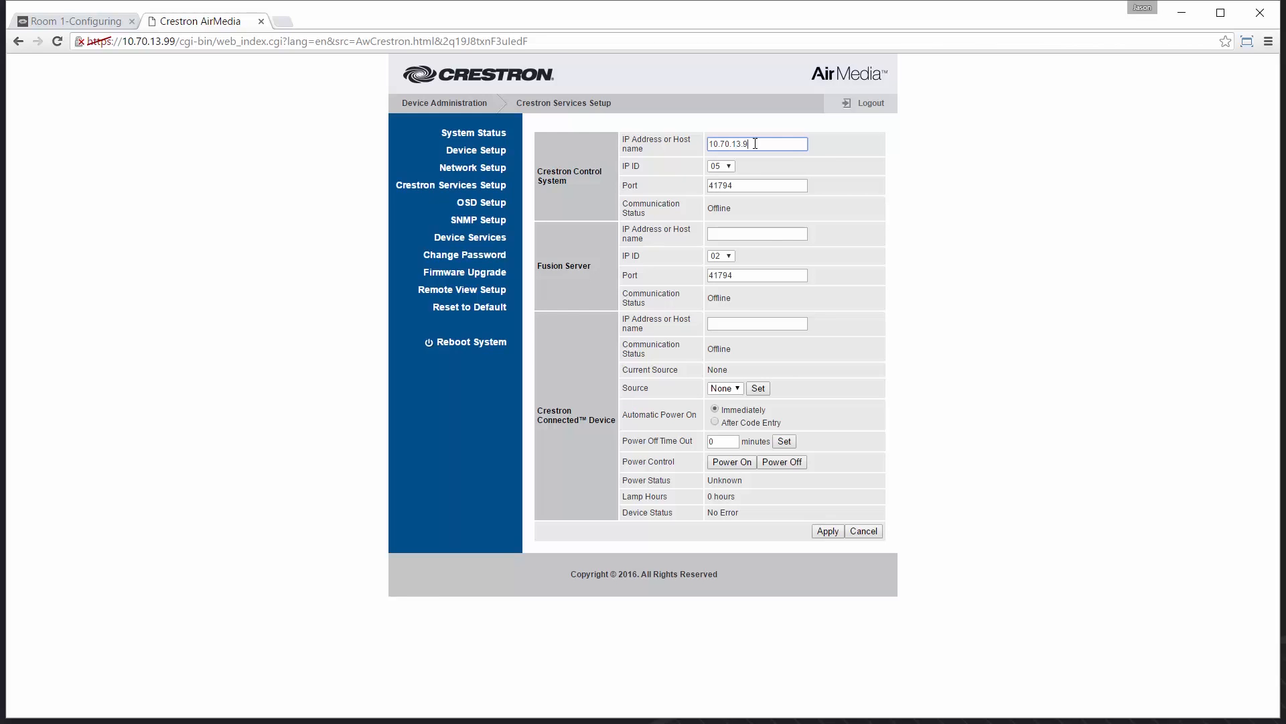
{"action": "left_click", "coordinate": [719, 166]}
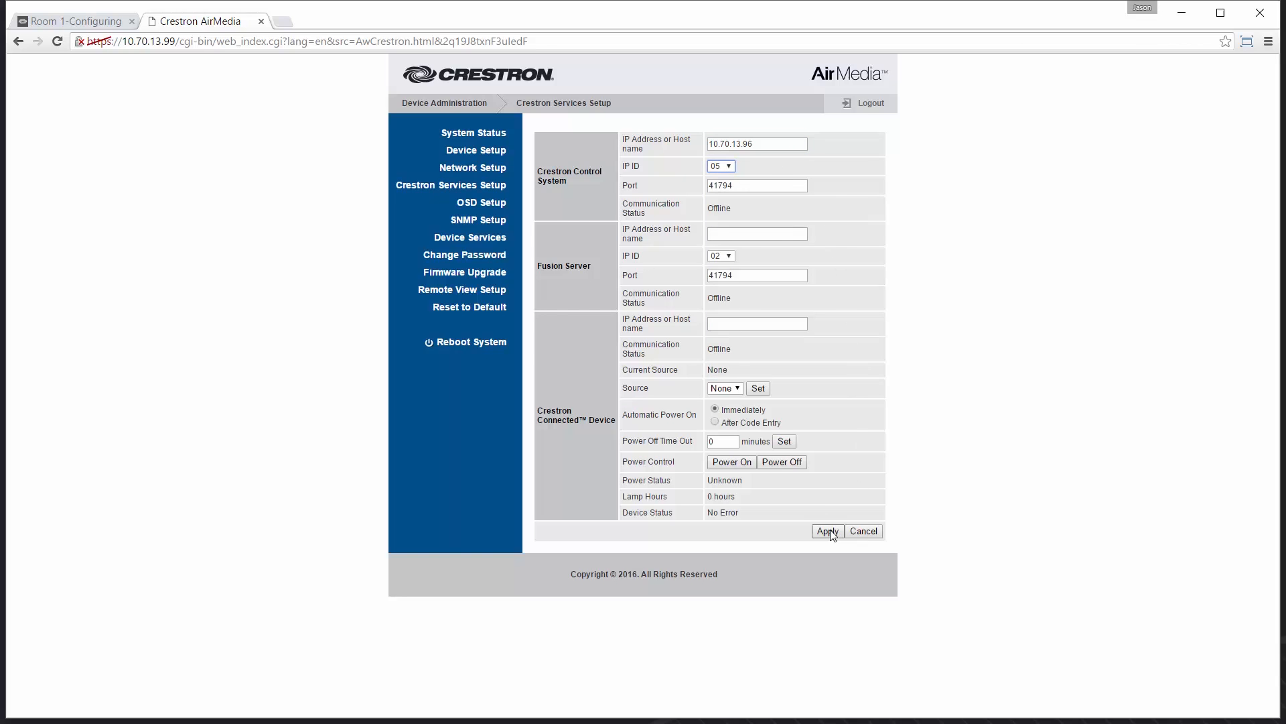
{"action": "left_click", "coordinate": [827, 531]}
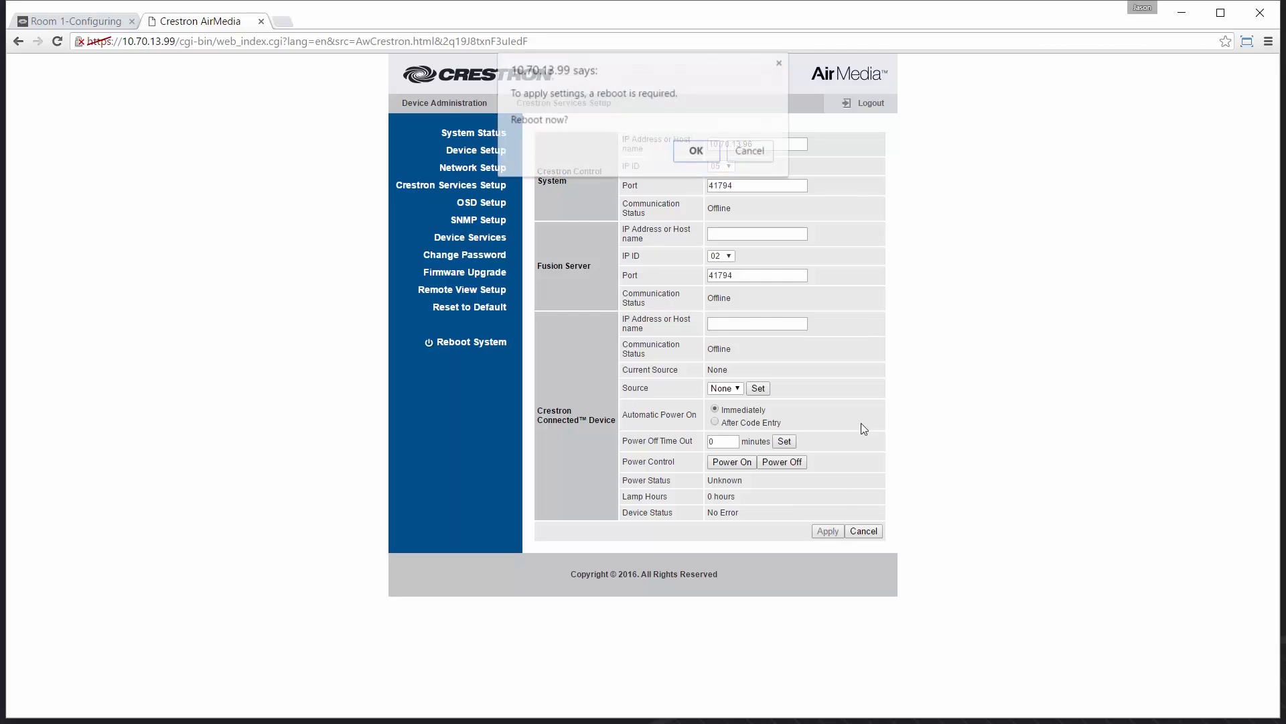
{"action": "left_click", "coordinate": [695, 151]}
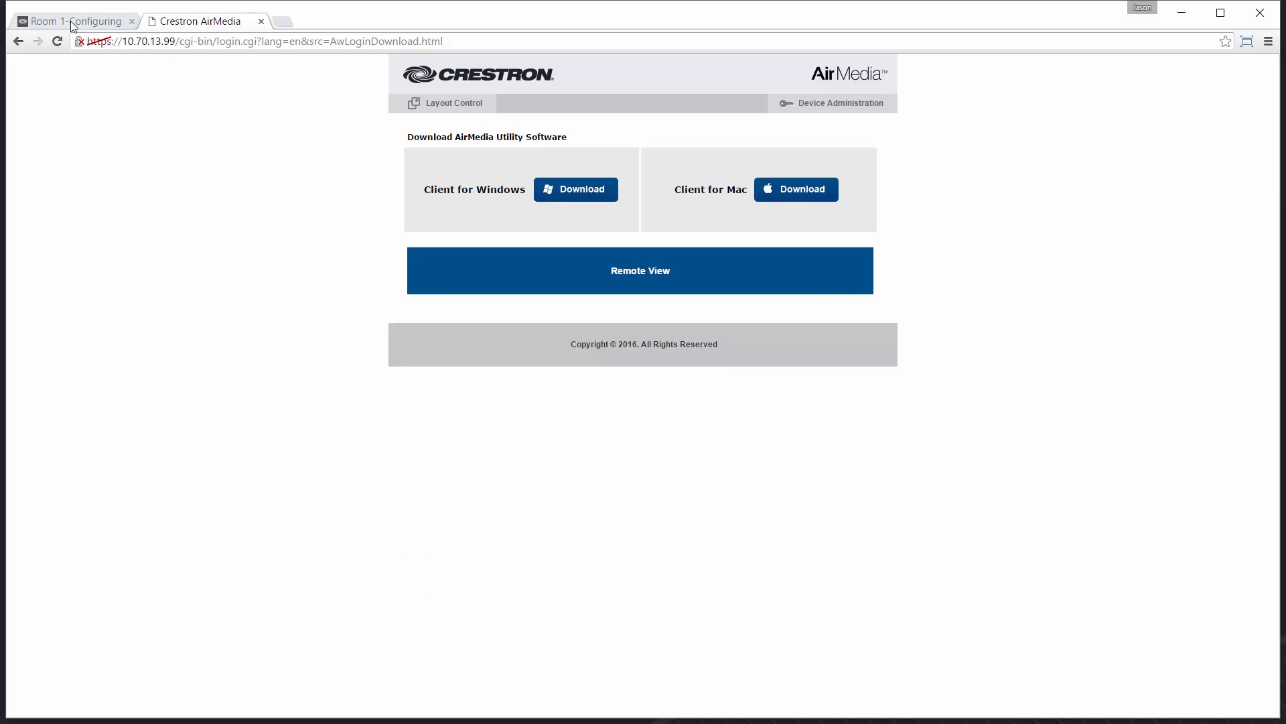
Return to the Room 1 site, sign in as admin and check the AirMedia input channel is online.
{"action": "left_click", "coordinate": [74, 21]}
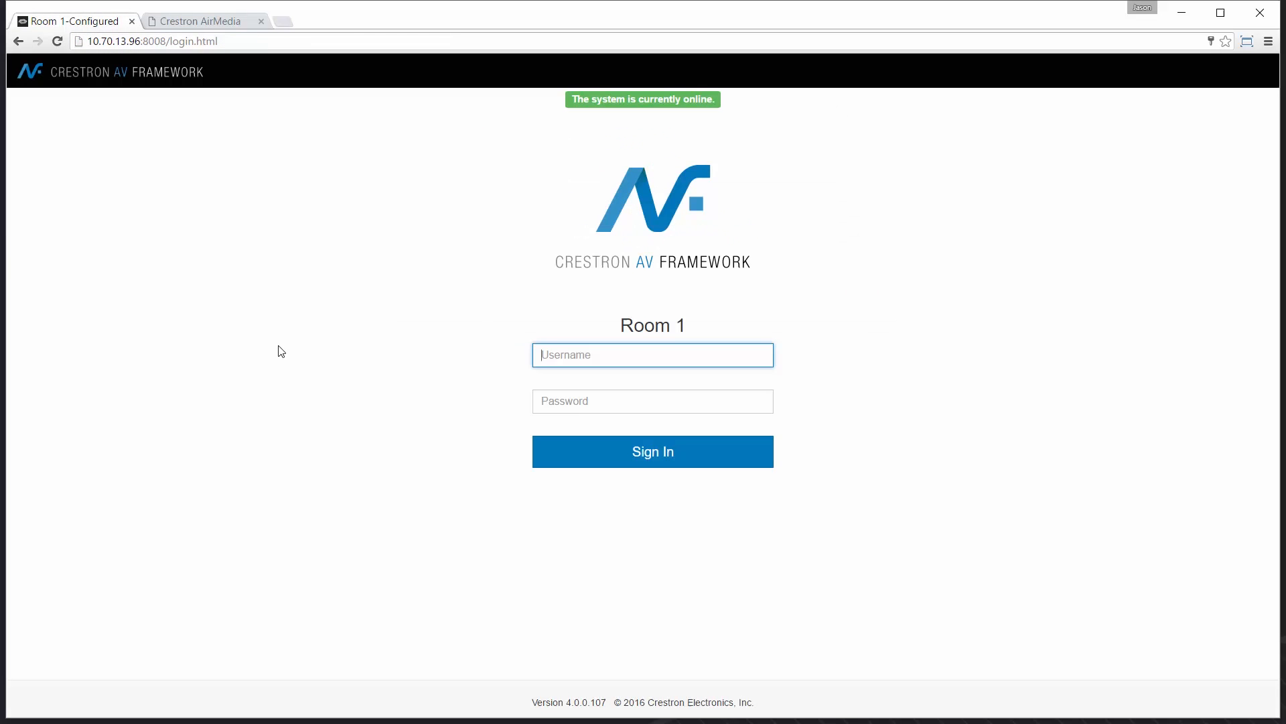
{"action": "mouse_move", "coordinate": [510, 367]}
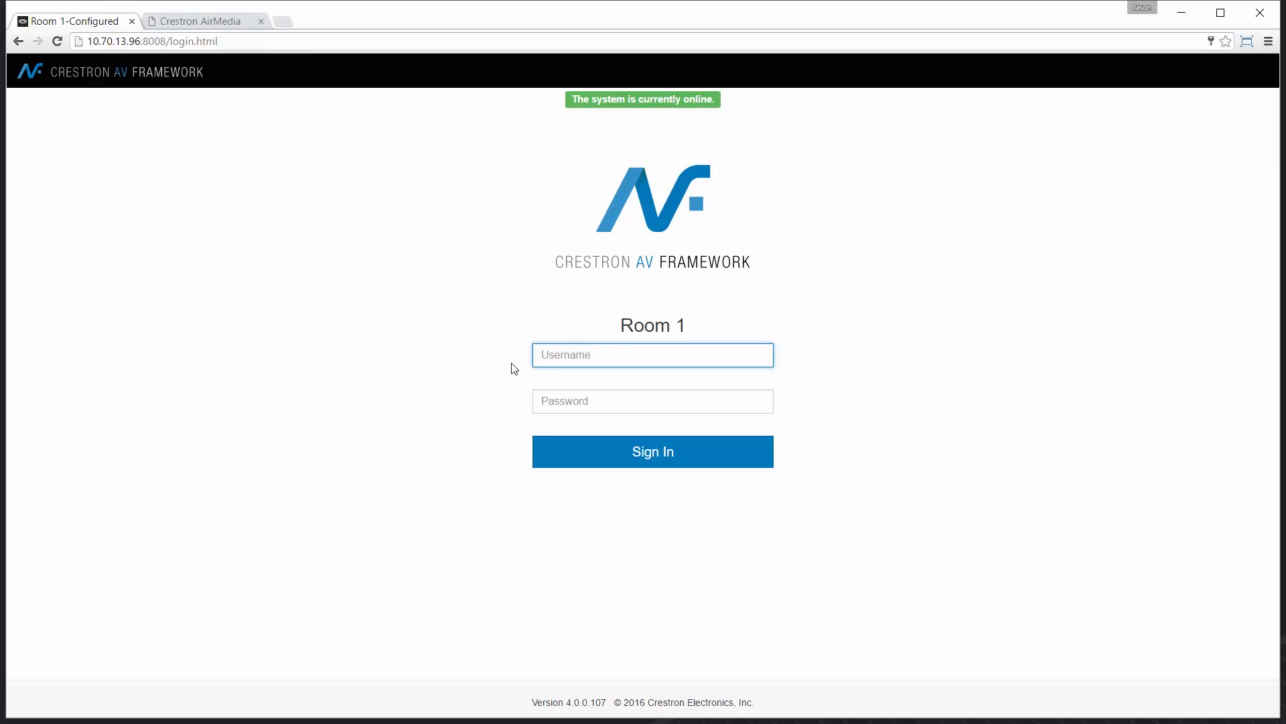
{"action": "type", "text": "admin"}
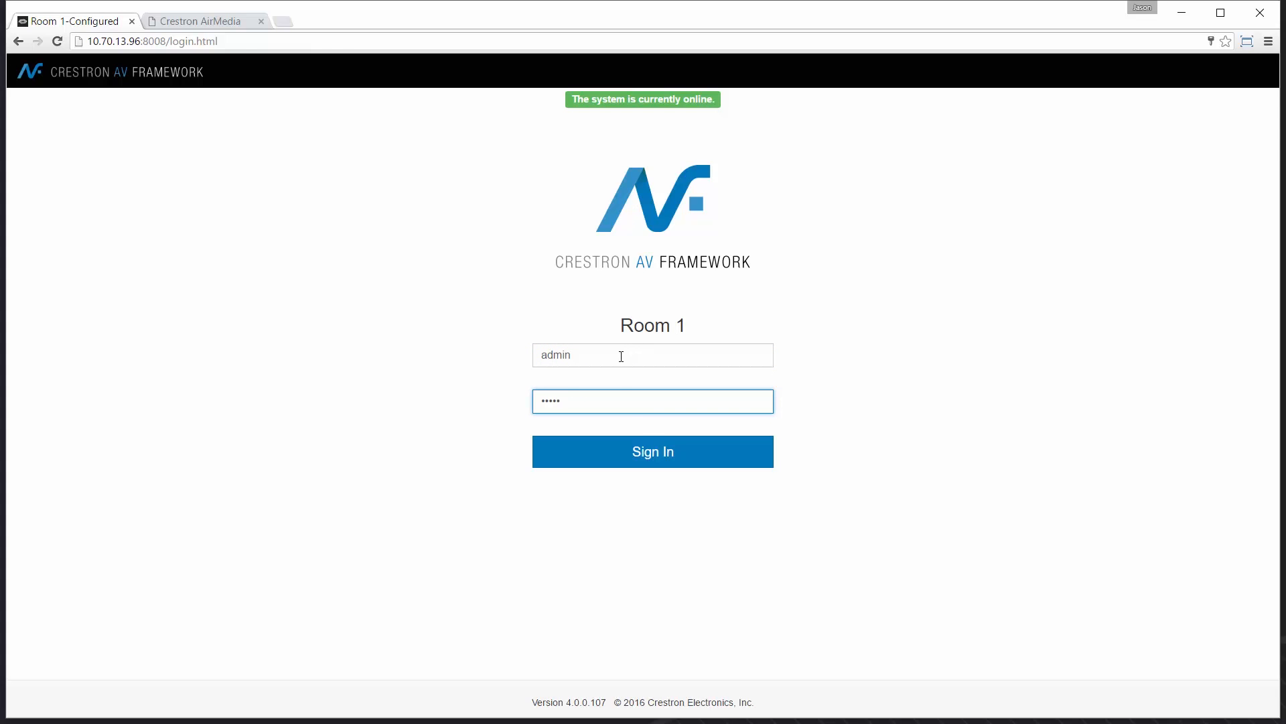
{"action": "left_click", "coordinate": [652, 451]}
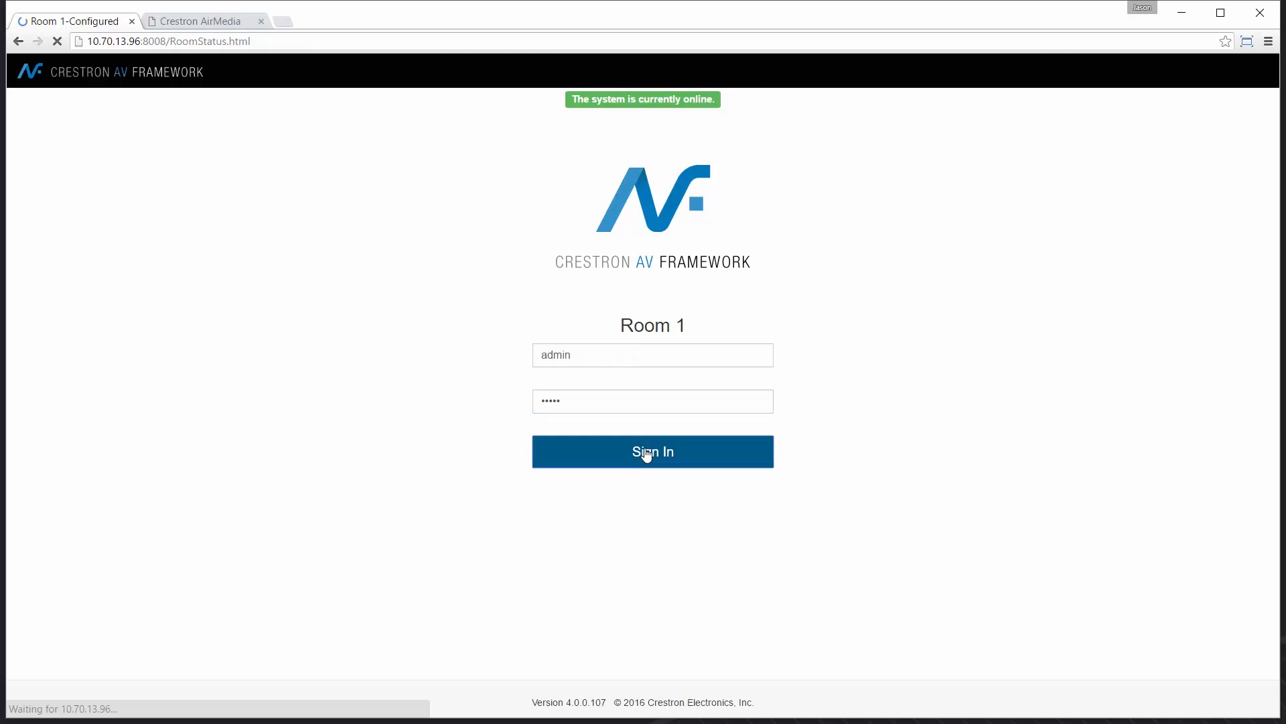
{"action": "left_click", "coordinate": [653, 452]}
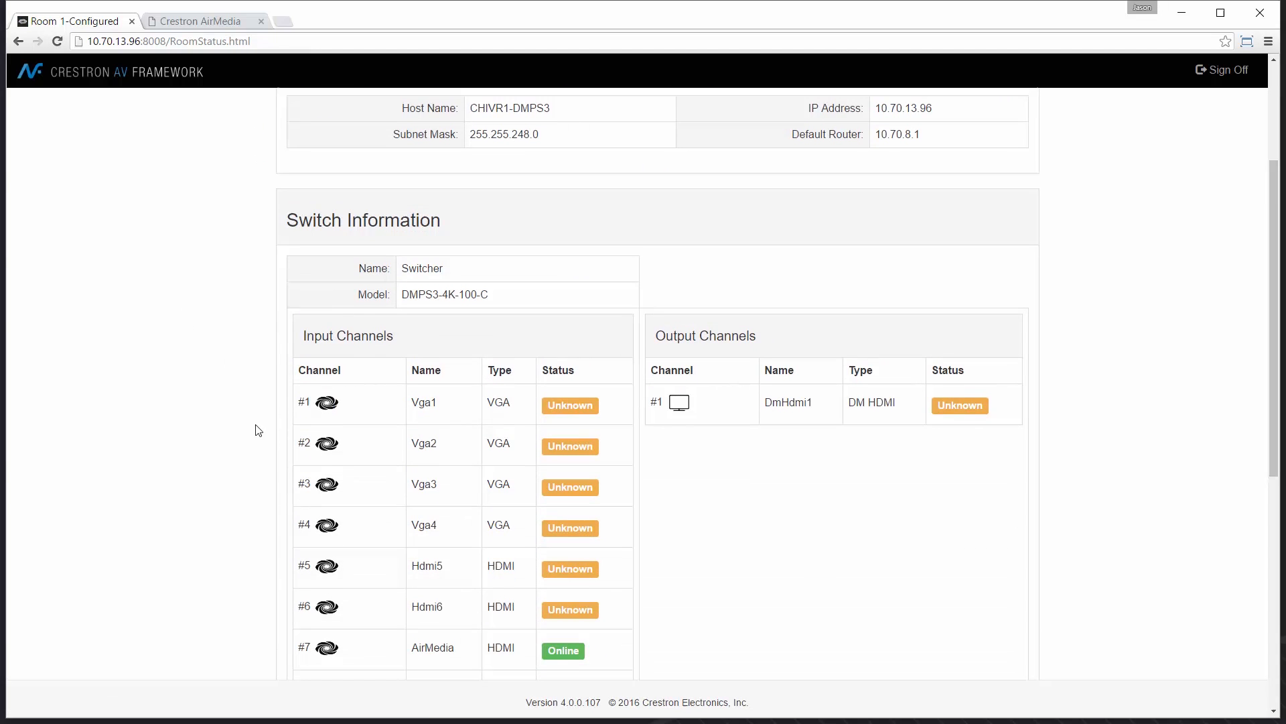
{"action": "scroll", "scroll_direction": "down", "scroll_amount": 3}
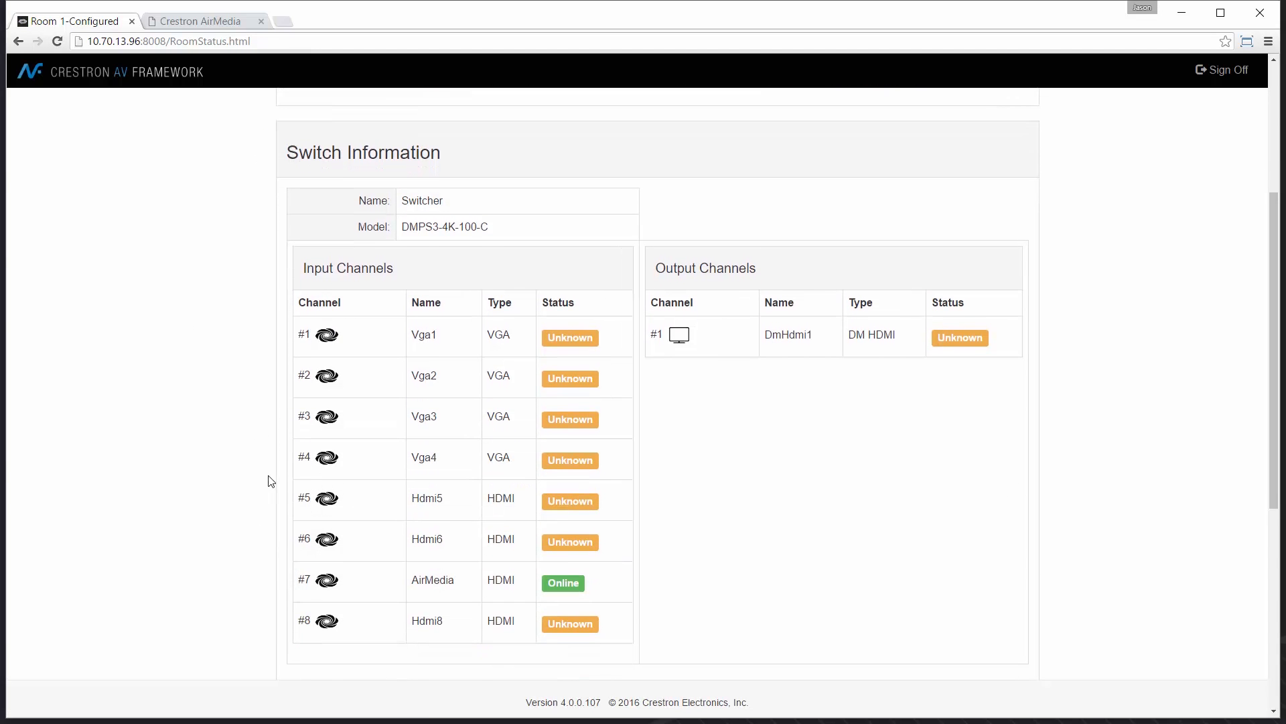
{"action": "scroll", "scroll_direction": "up", "scroll_amount": 3}
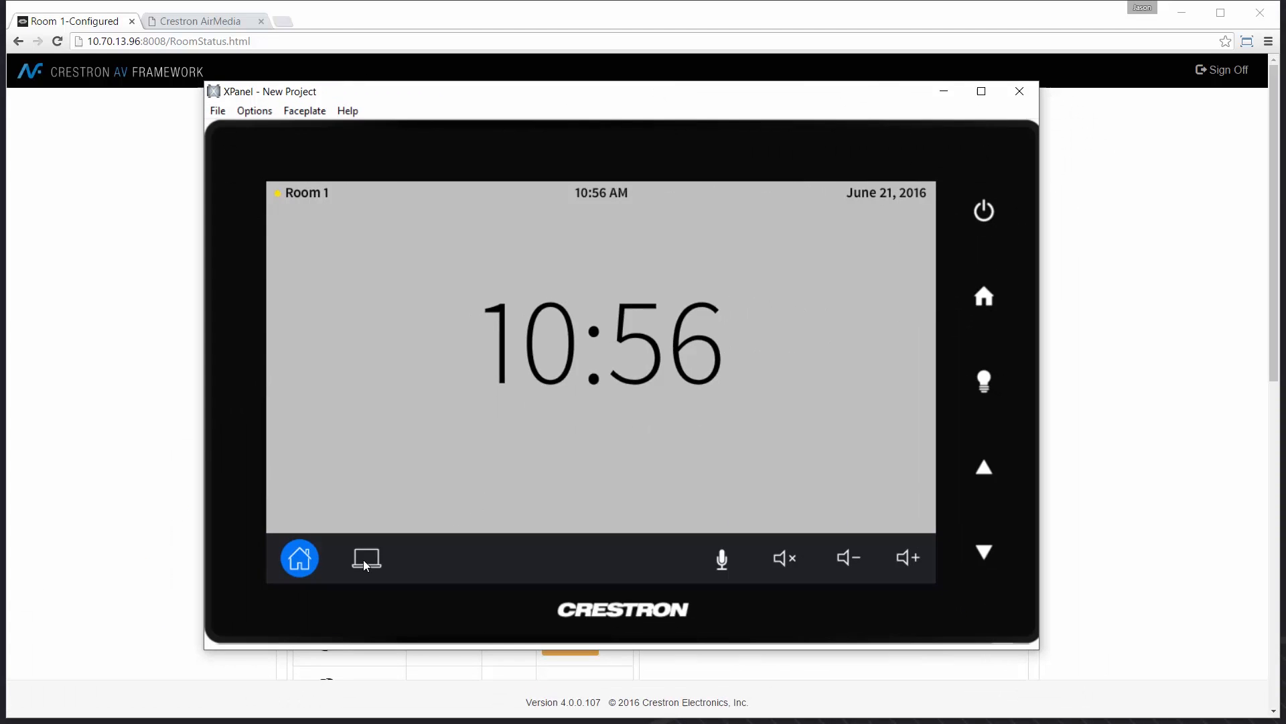
Select AirMedia from the XPanel sources so it presents via HDMI.
{"action": "left_click", "coordinate": [367, 558]}
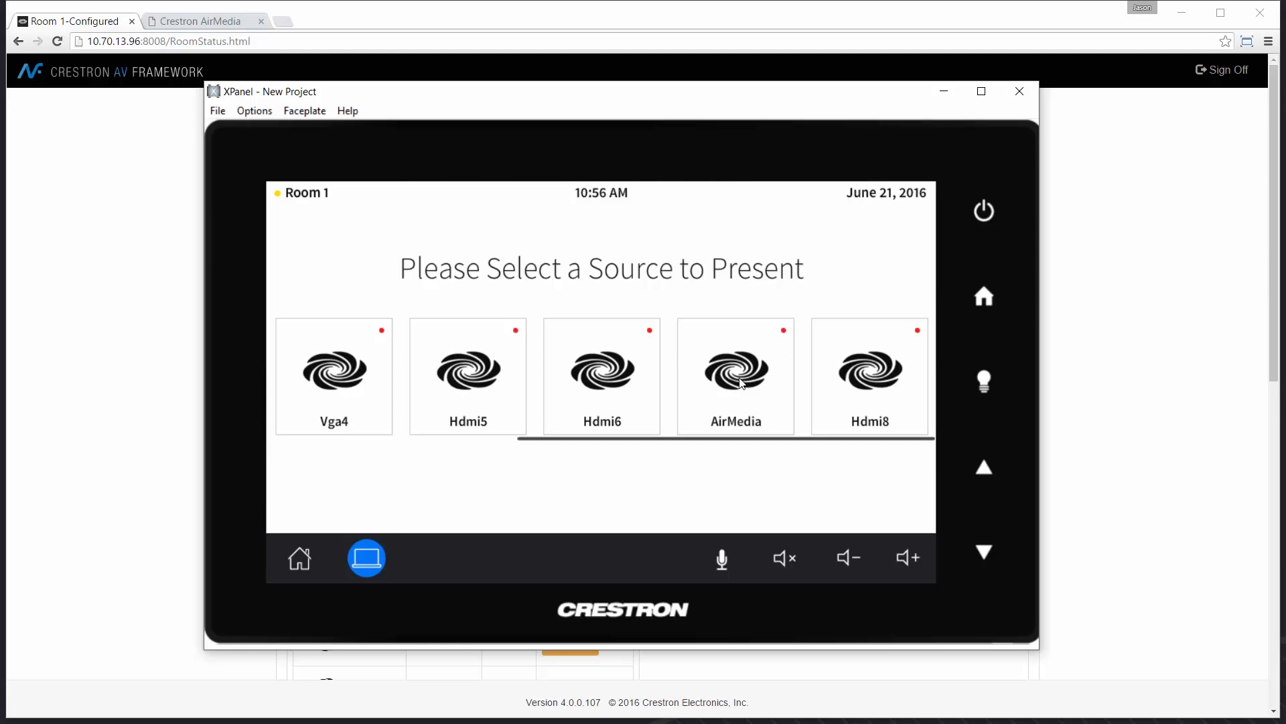
{"action": "left_click", "coordinate": [736, 376]}
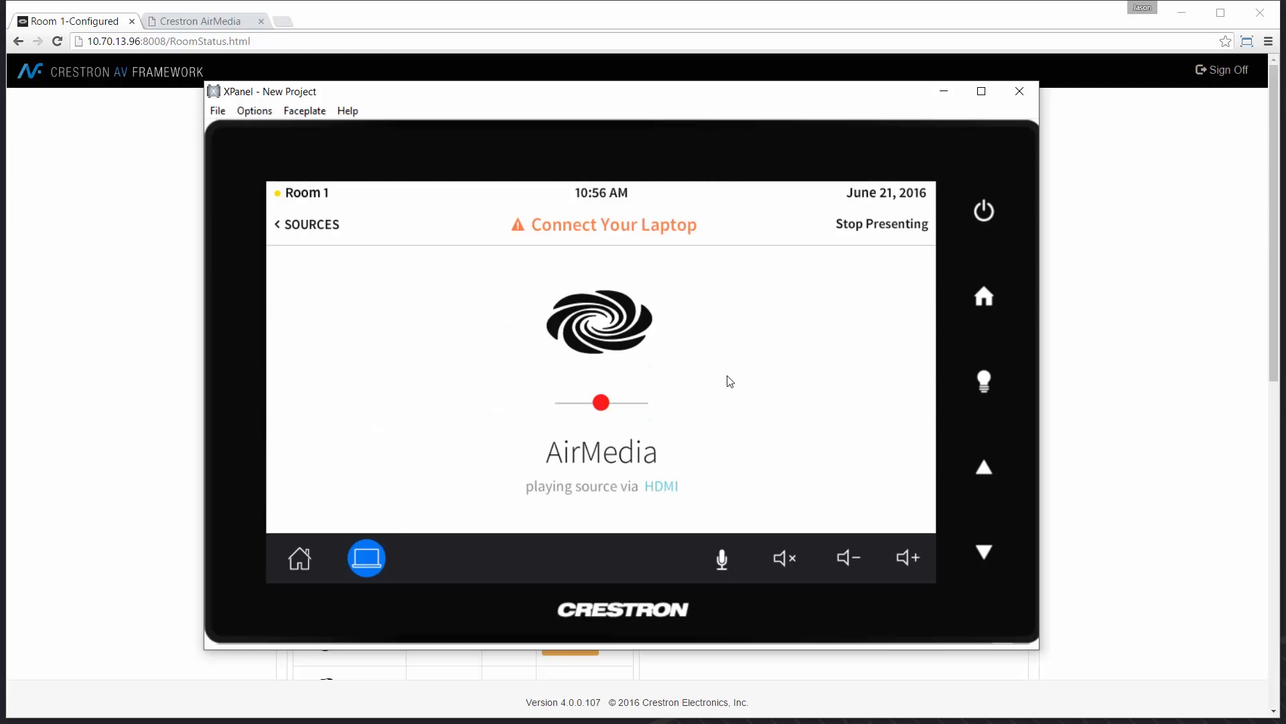
{"action": "mouse_move", "coordinate": [712, 330]}
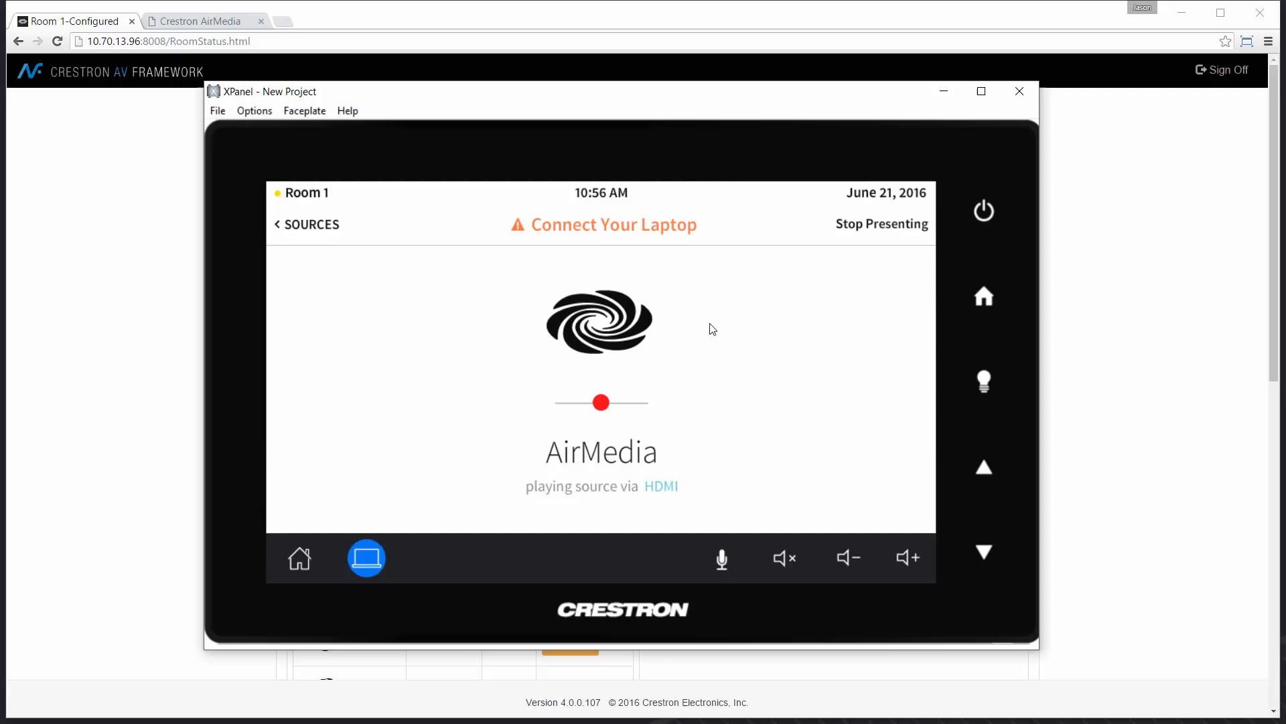